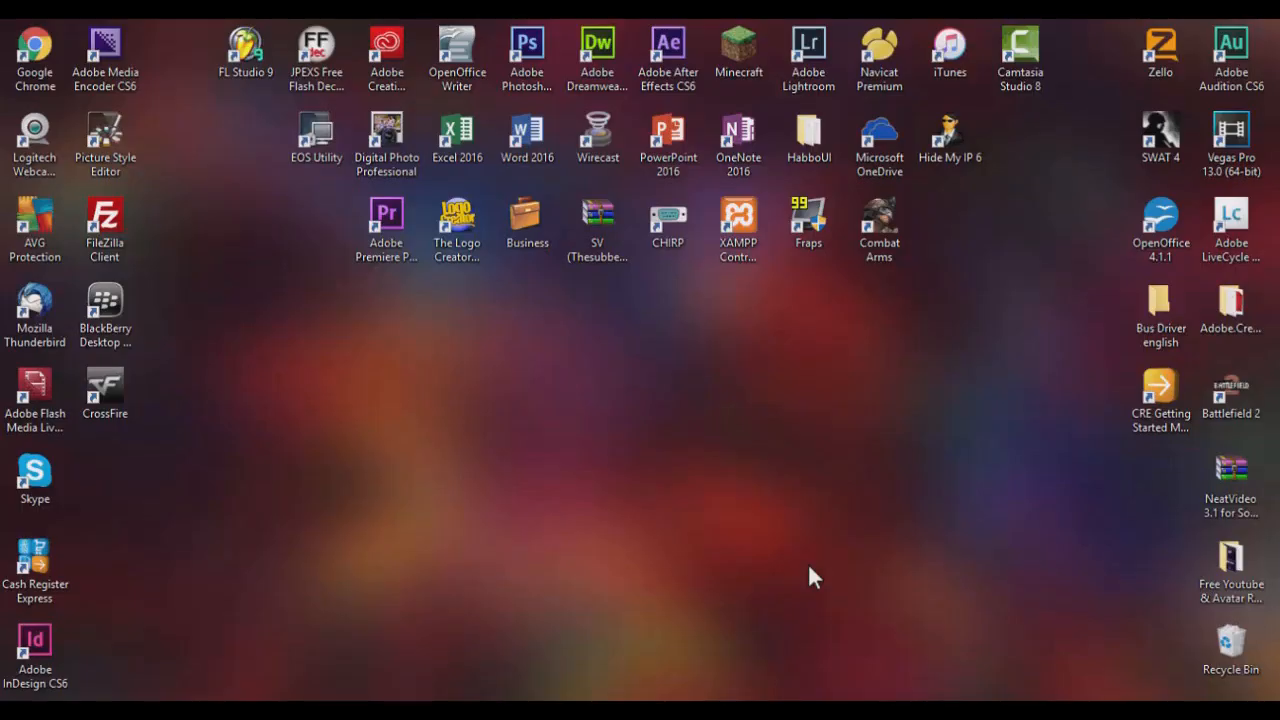
{"action": "mouse_move", "coordinate": [517, 623]}
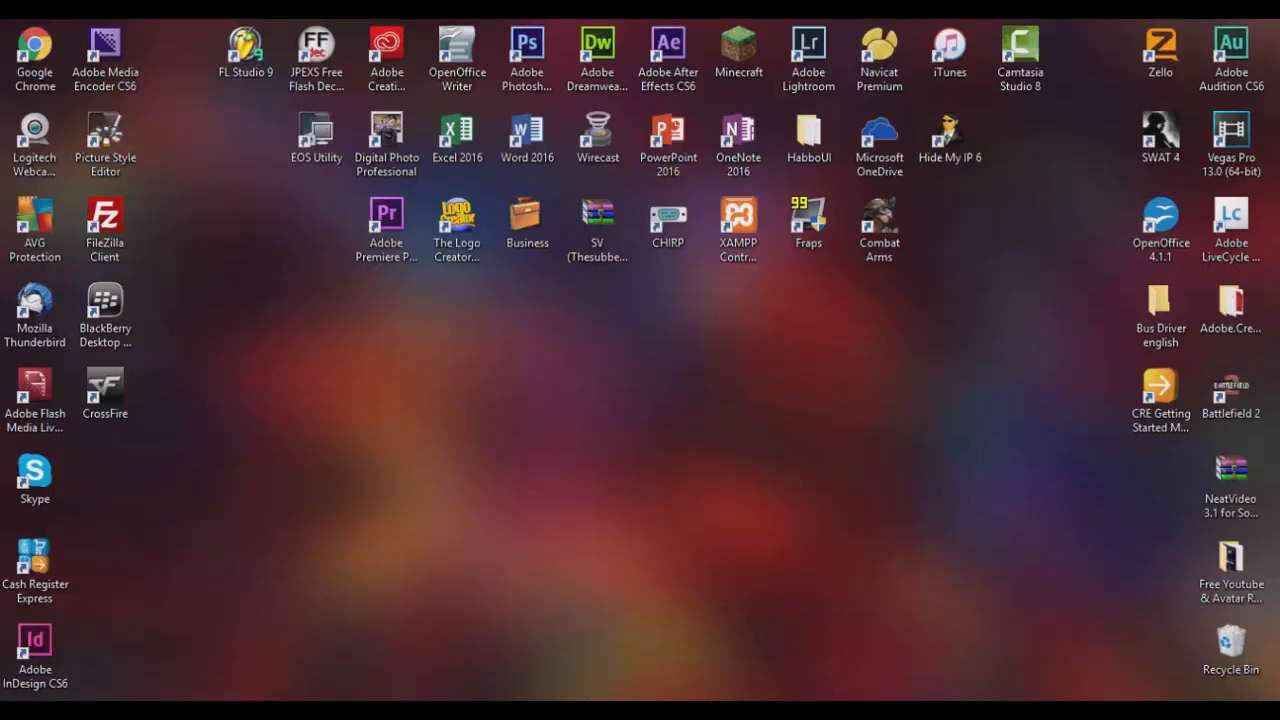
Step: Launch Adobe Photoshop CS6 from its desktop shortcut
{"action": "double_click", "coordinate": [526, 47]}
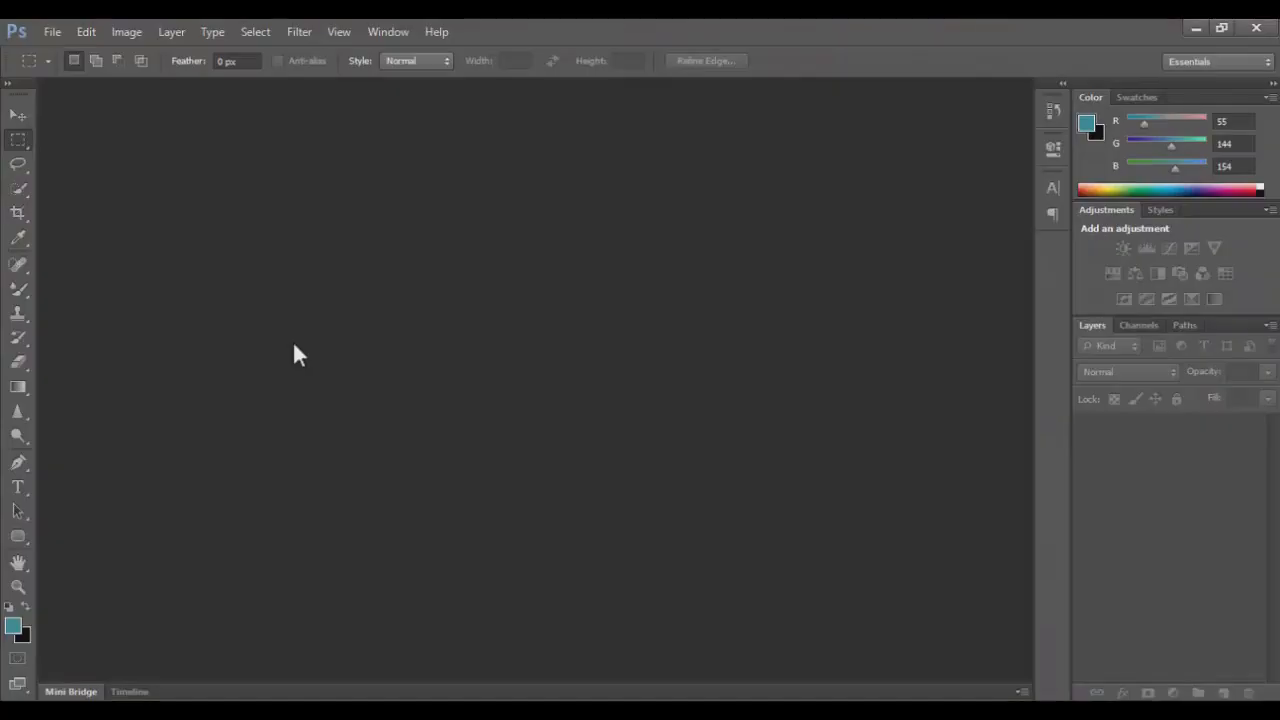
{"action": "mouse_move", "coordinate": [52, 31]}
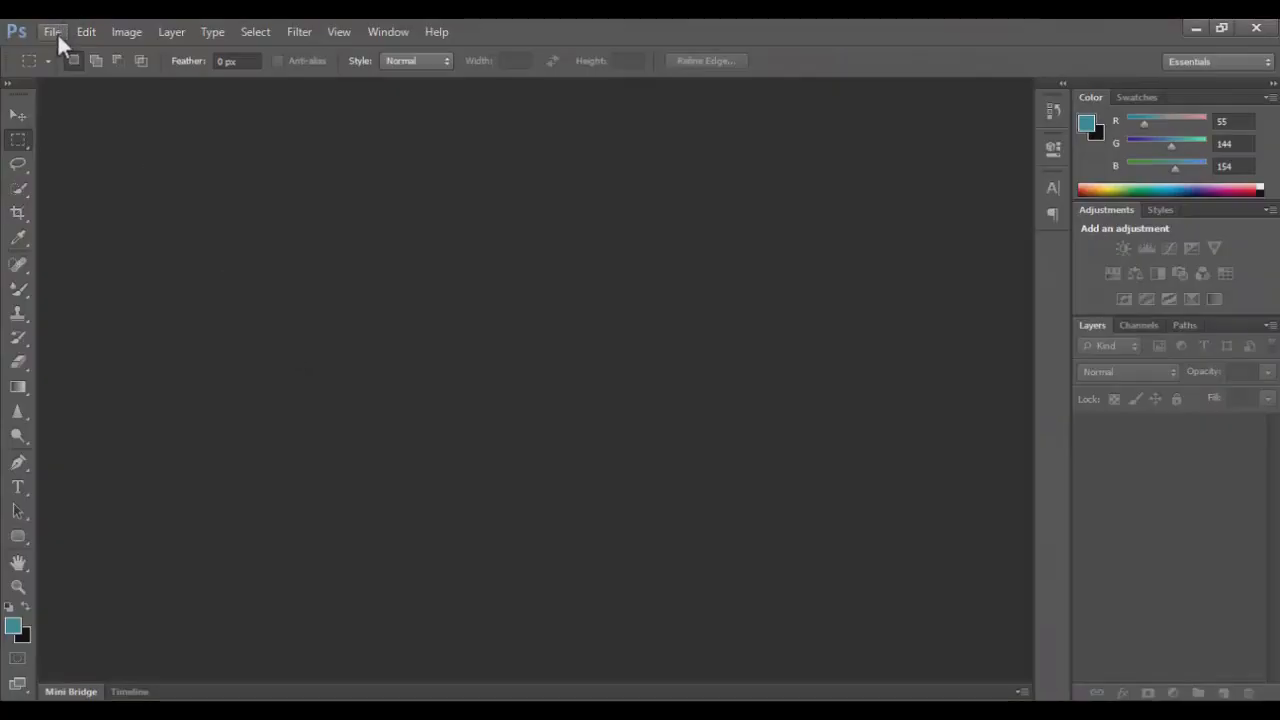
Step: Create a new 1280x720 px white document named Test via File > New
{"action": "left_click", "coordinate": [52, 31]}
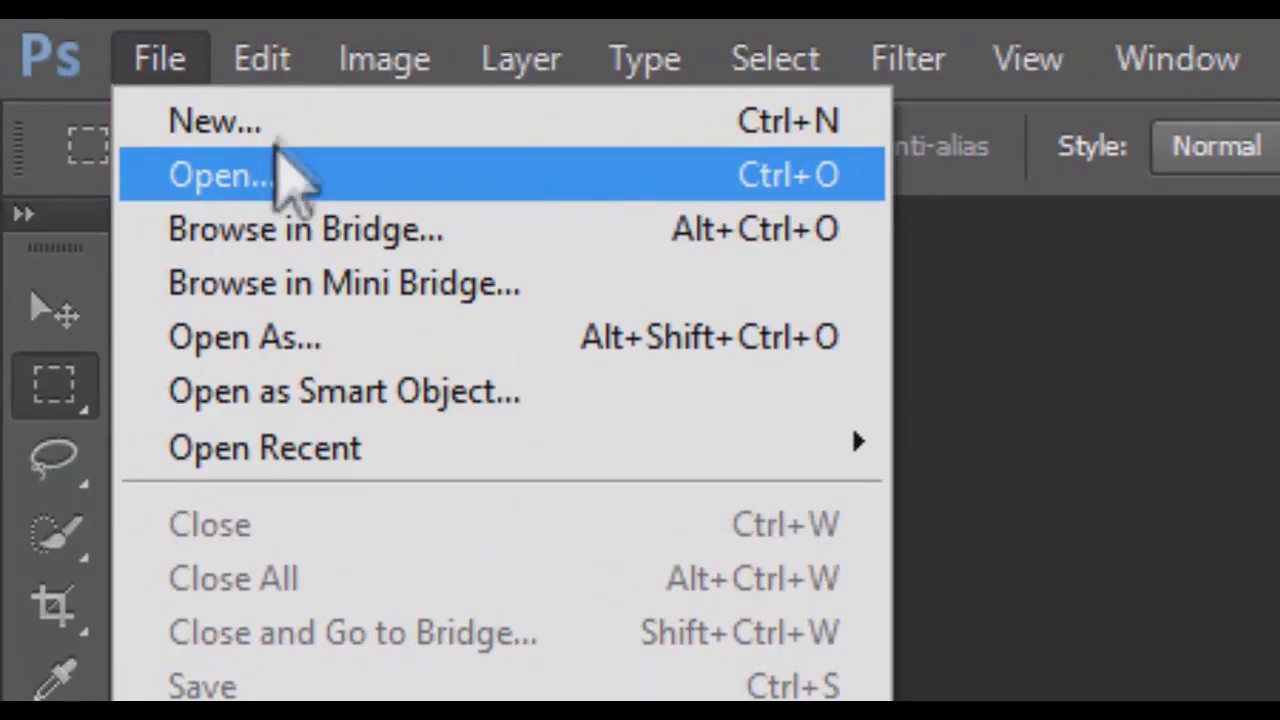
{"action": "mouse_move", "coordinate": [215, 120]}
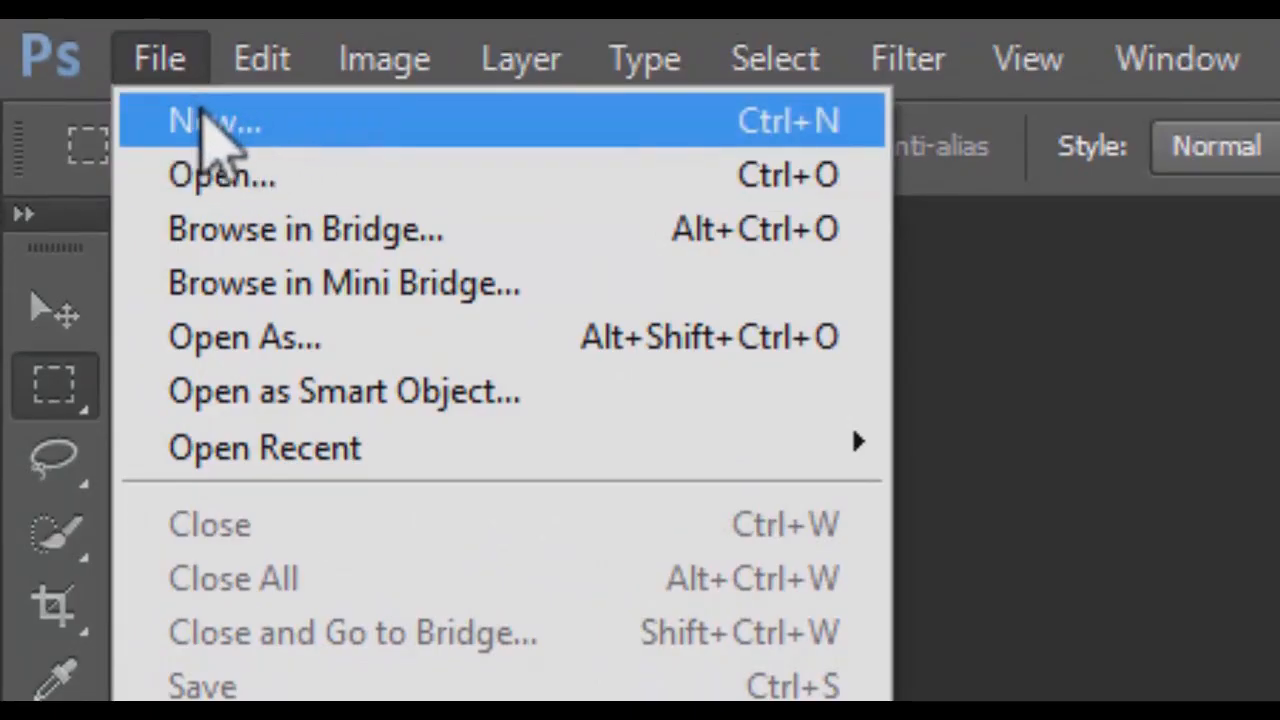
{"action": "left_click", "coordinate": [215, 120]}
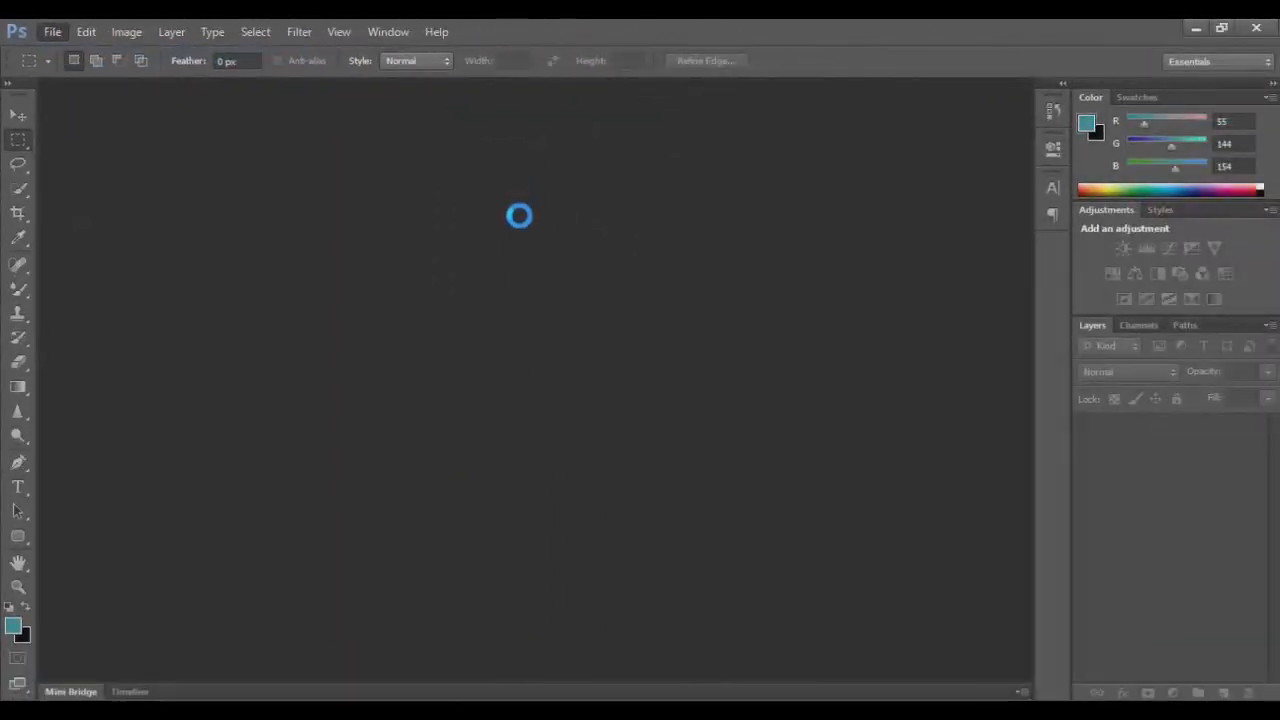
{"action": "left_click", "coordinate": [52, 31]}
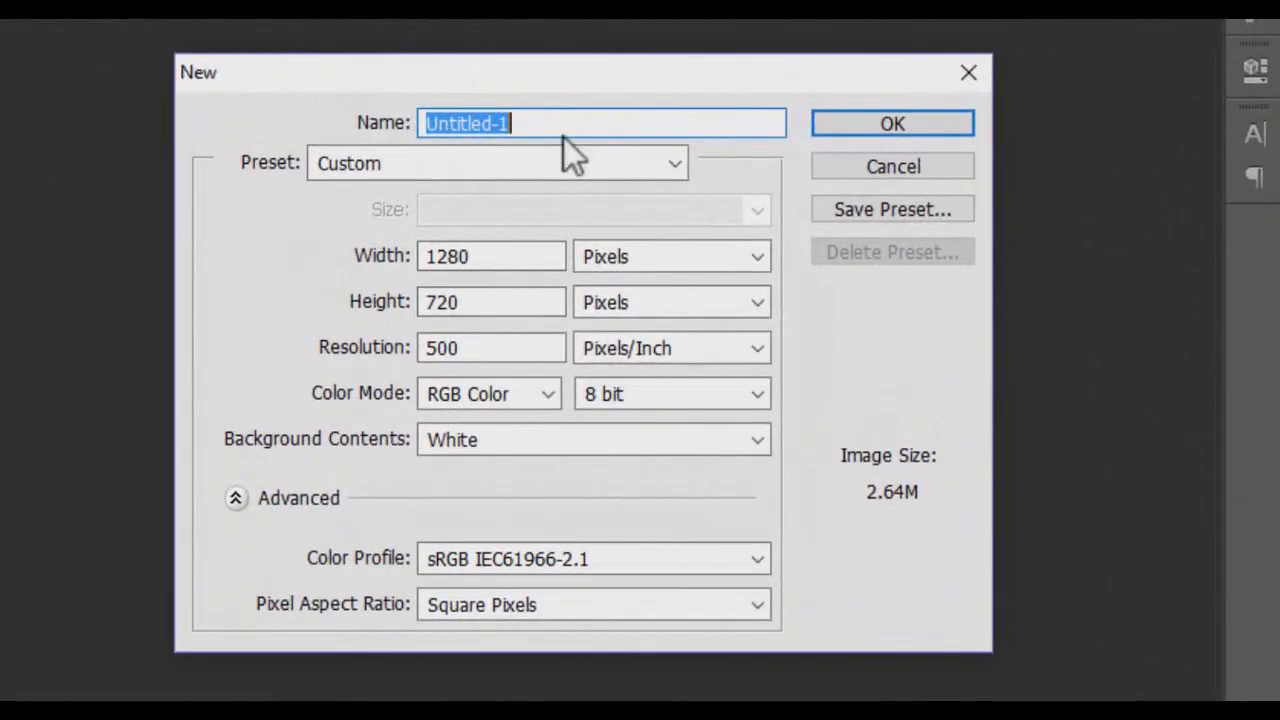
{"action": "type", "text": "Test"}
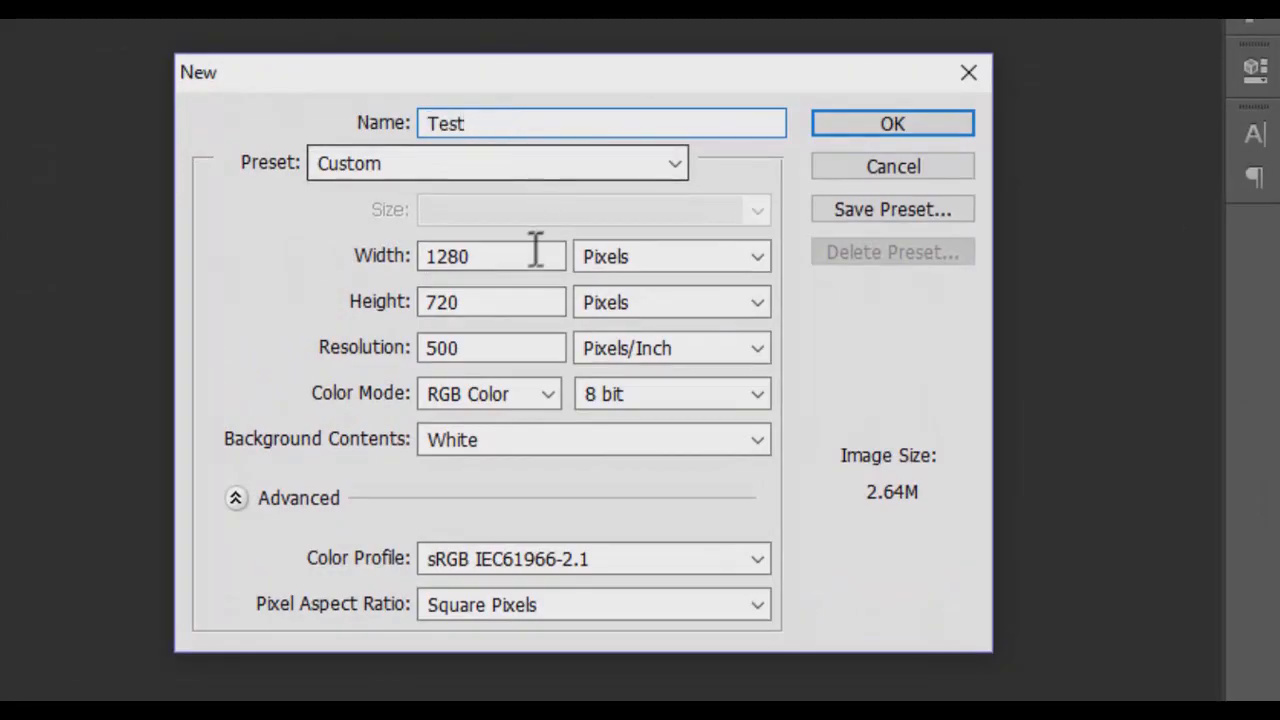
{"action": "mouse_move", "coordinate": [520, 255]}
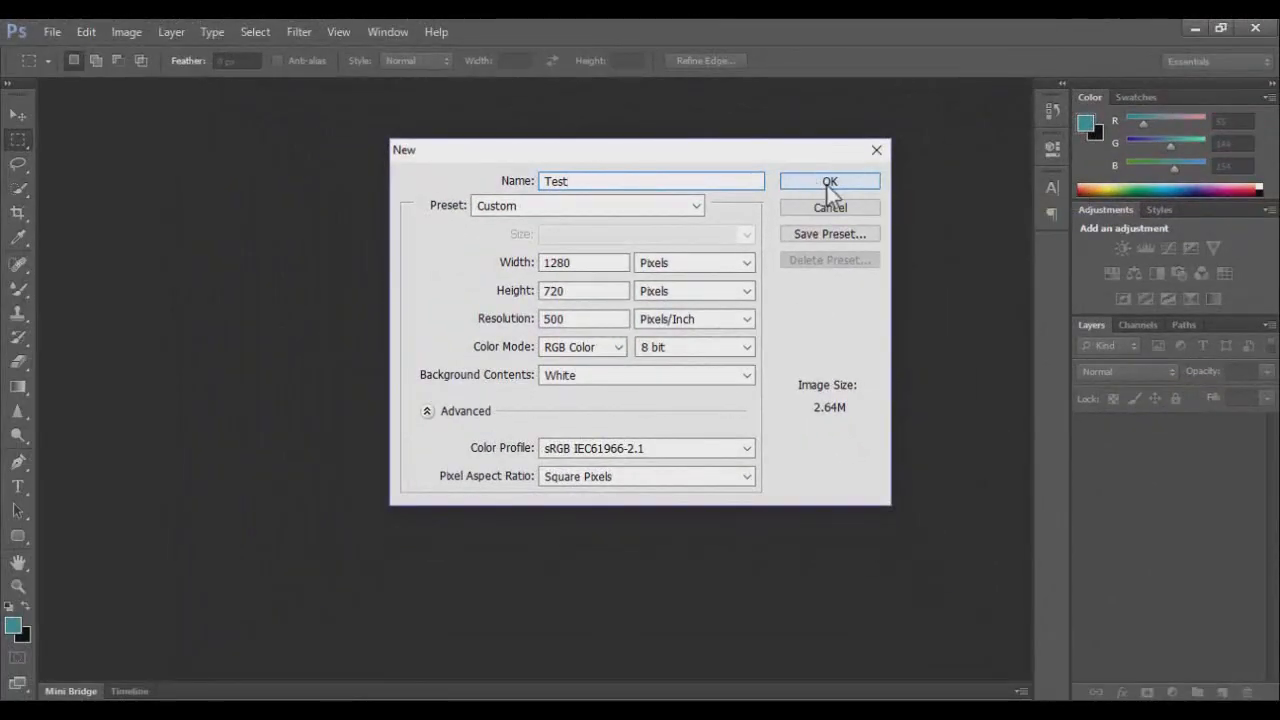
{"action": "left_click", "coordinate": [829, 181]}
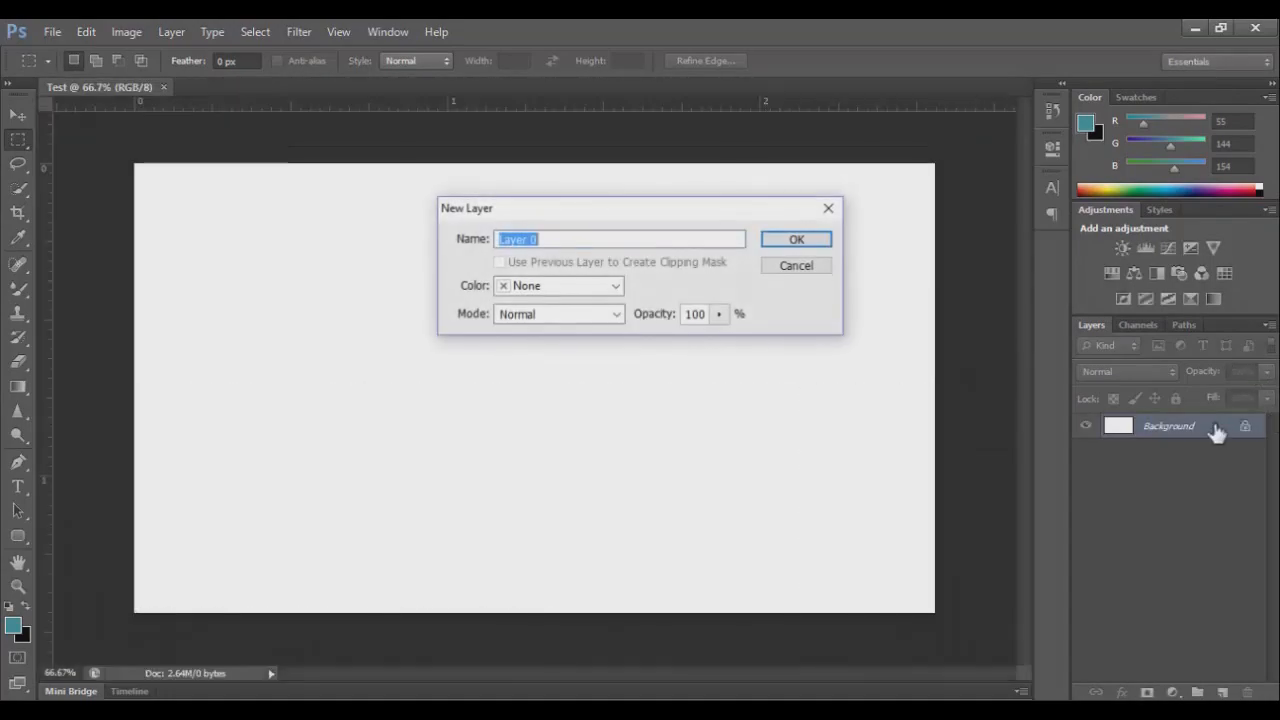
Step: Convert the background to Layer 0 and paint a teal wavy band, undoing stray path steps
{"action": "left_click", "coordinate": [796, 239]}
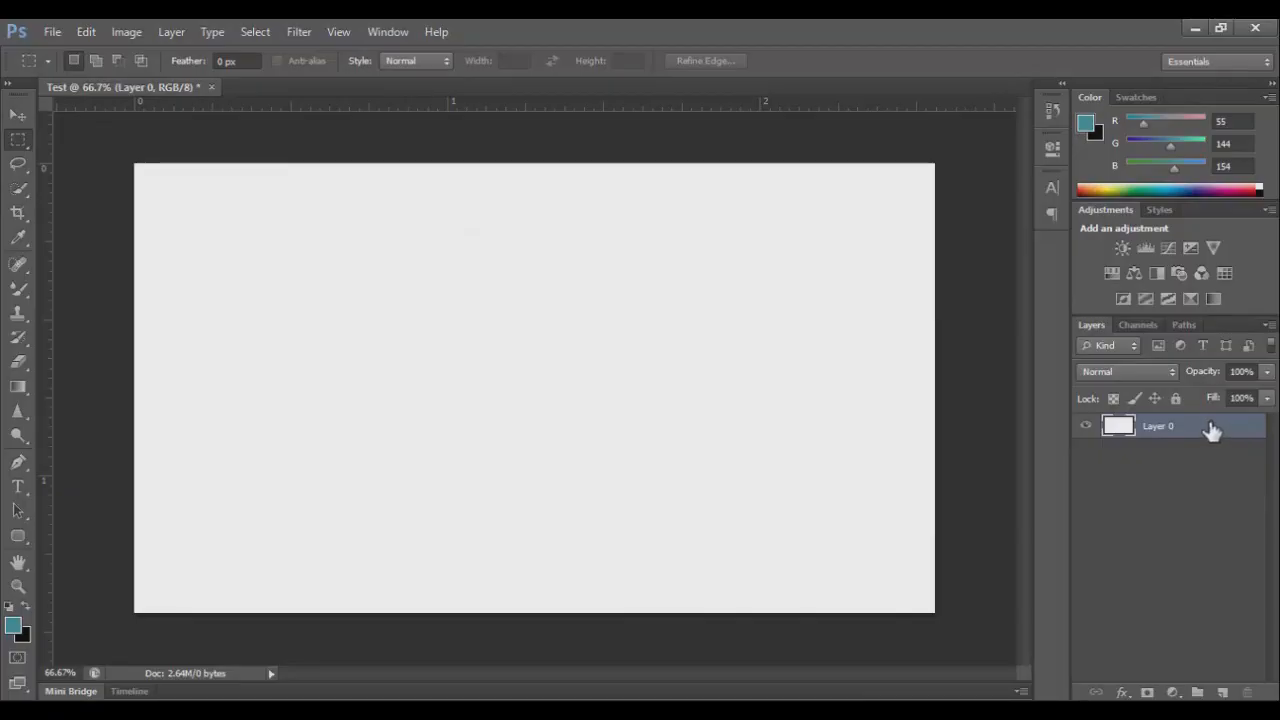
{"action": "mouse_move", "coordinate": [1205, 430]}
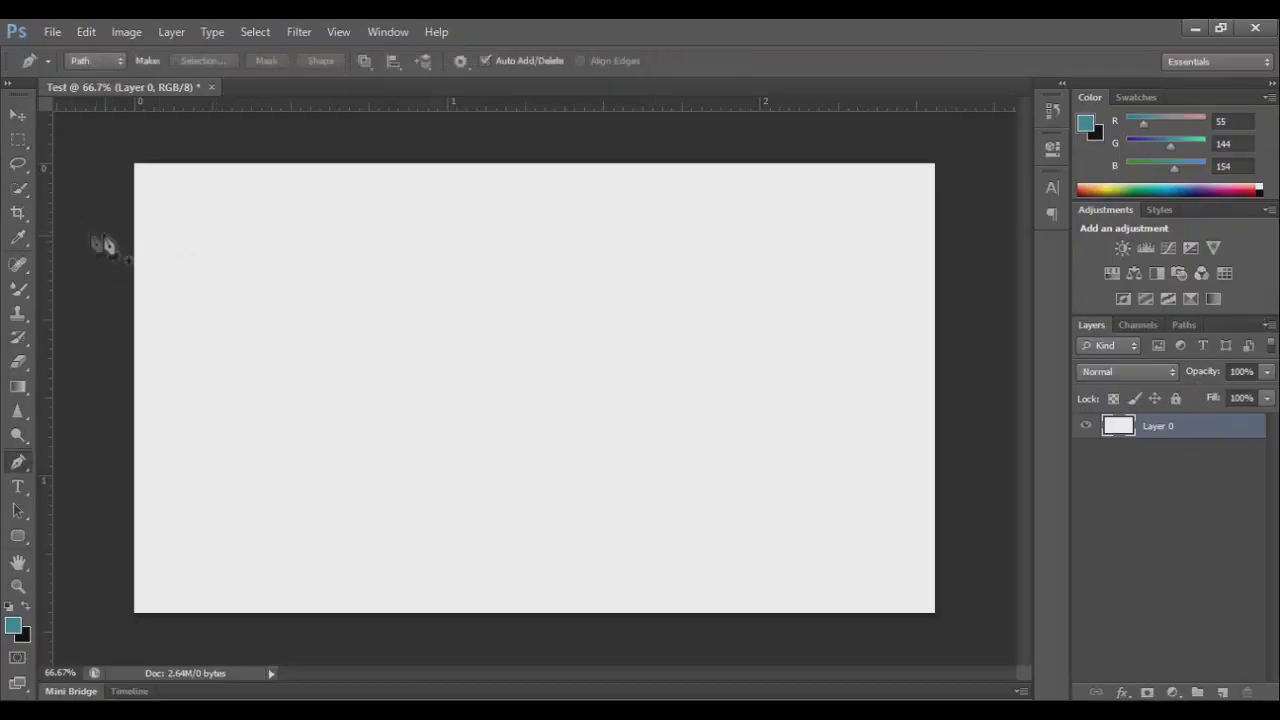
{"action": "key", "text": "ctrl+z"}
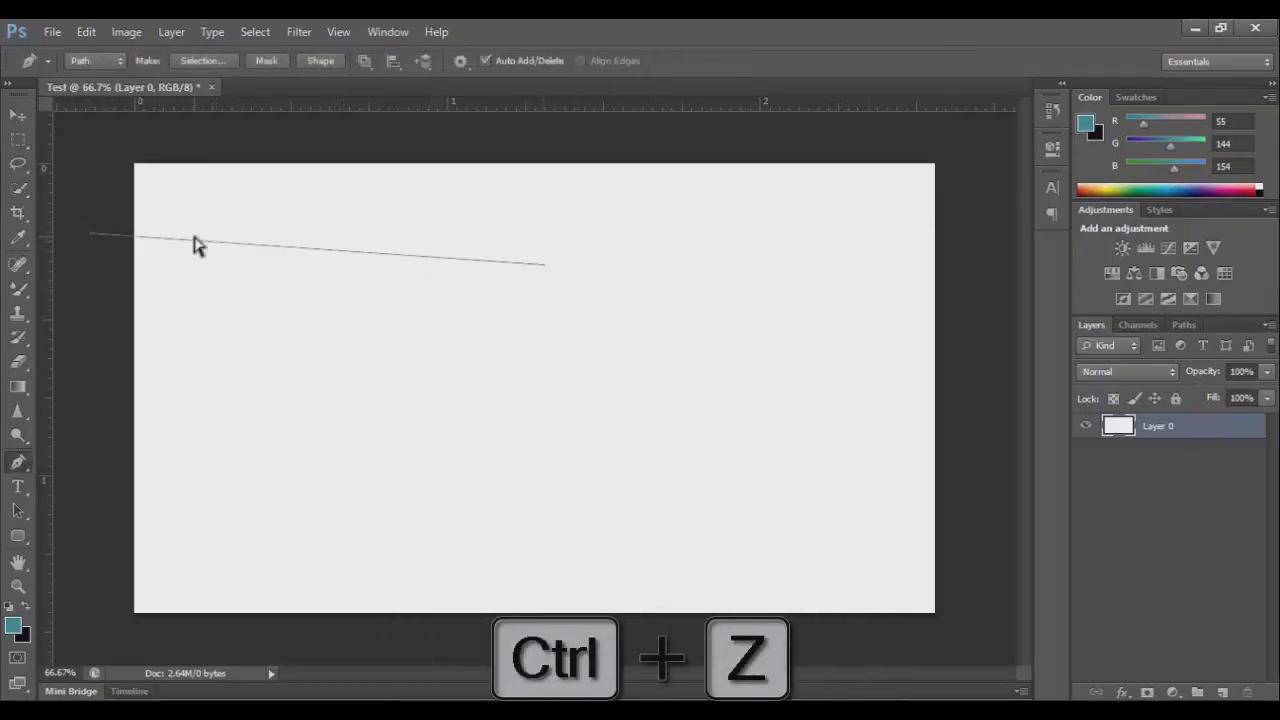
{"action": "key", "text": "ctrl+alt+z"}
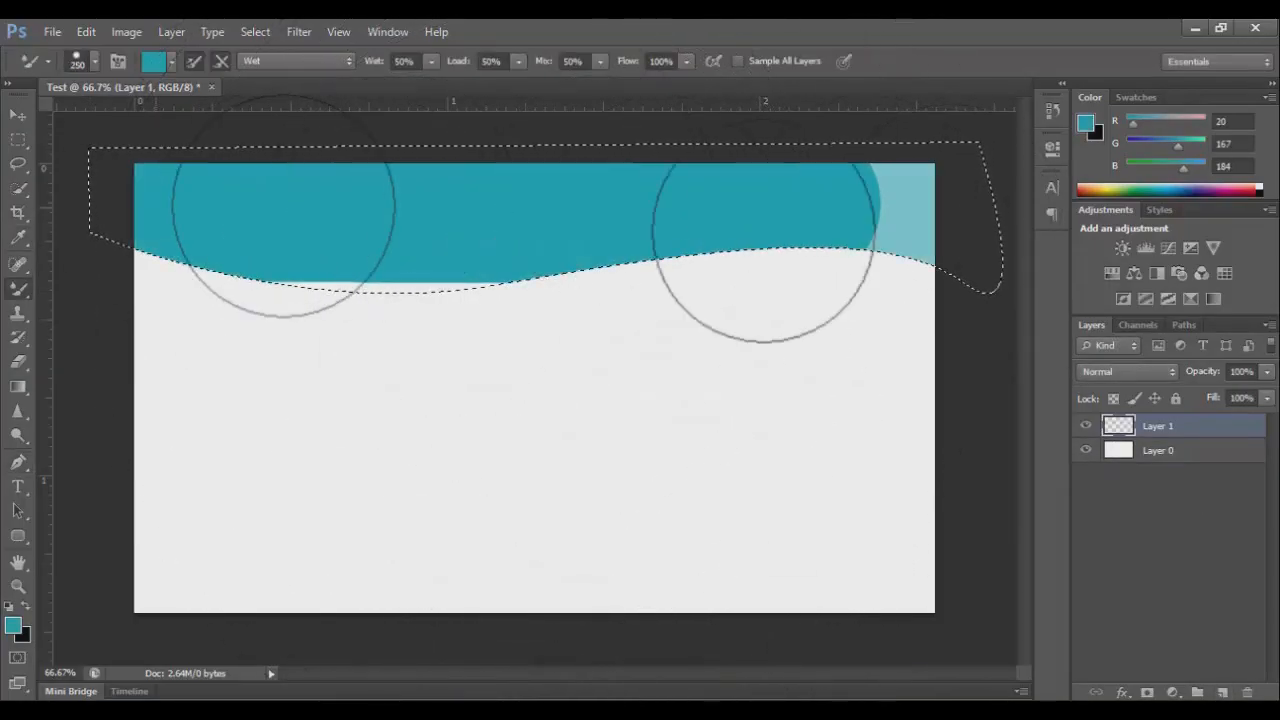
{"action": "key", "text": "ctrl+d"}
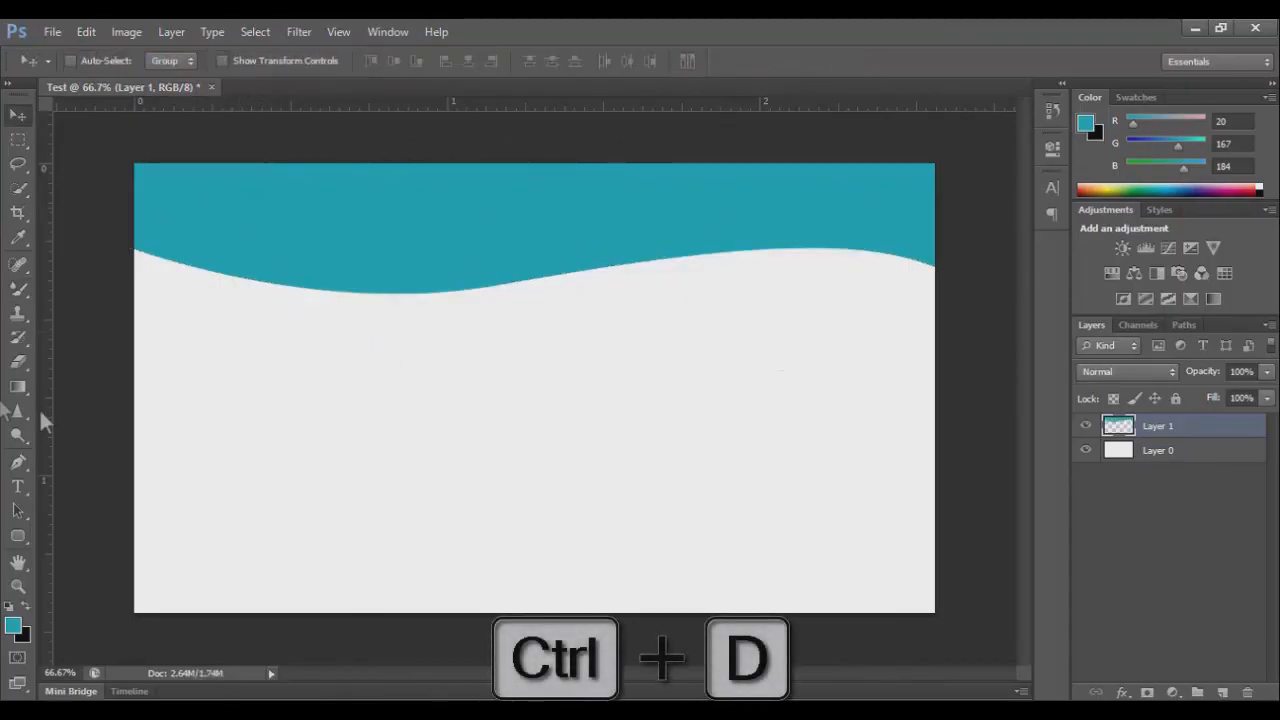
{"action": "left_click", "coordinate": [17, 487]}
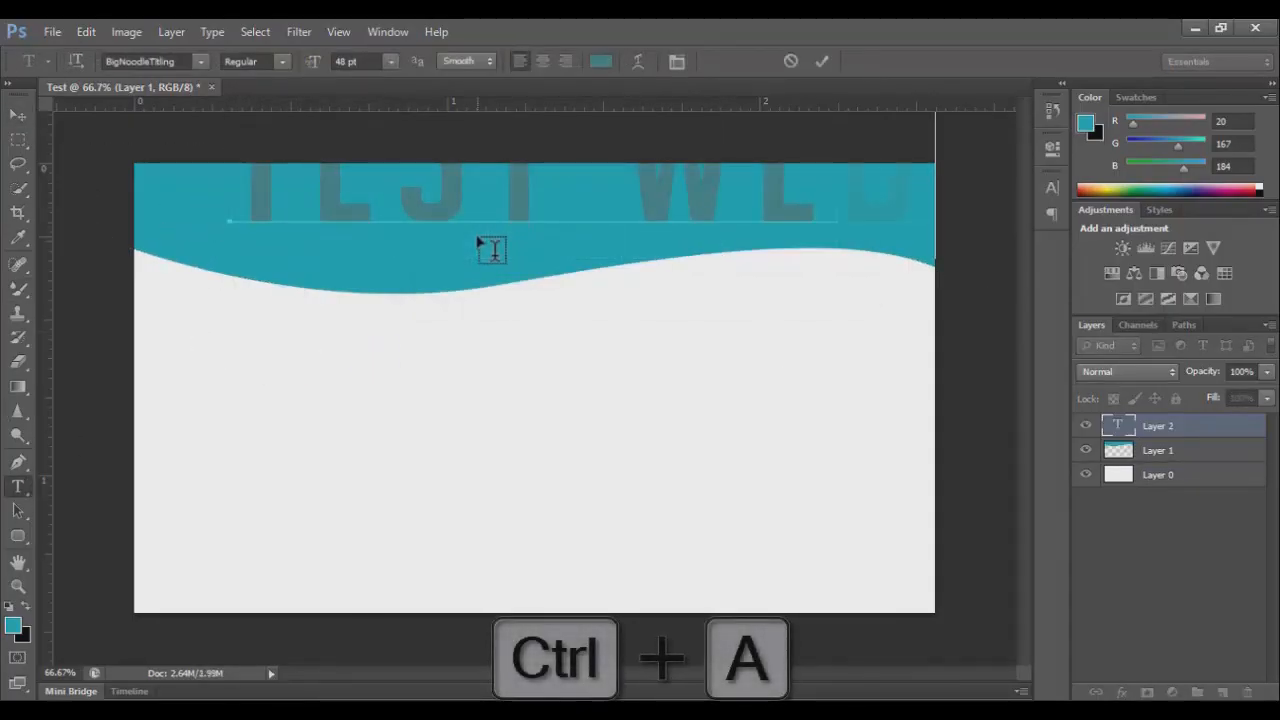
Step: Give the TEST WEBPAGE title an outline and shadow, then start a text block below
{"action": "key", "text": "ctrl+a"}
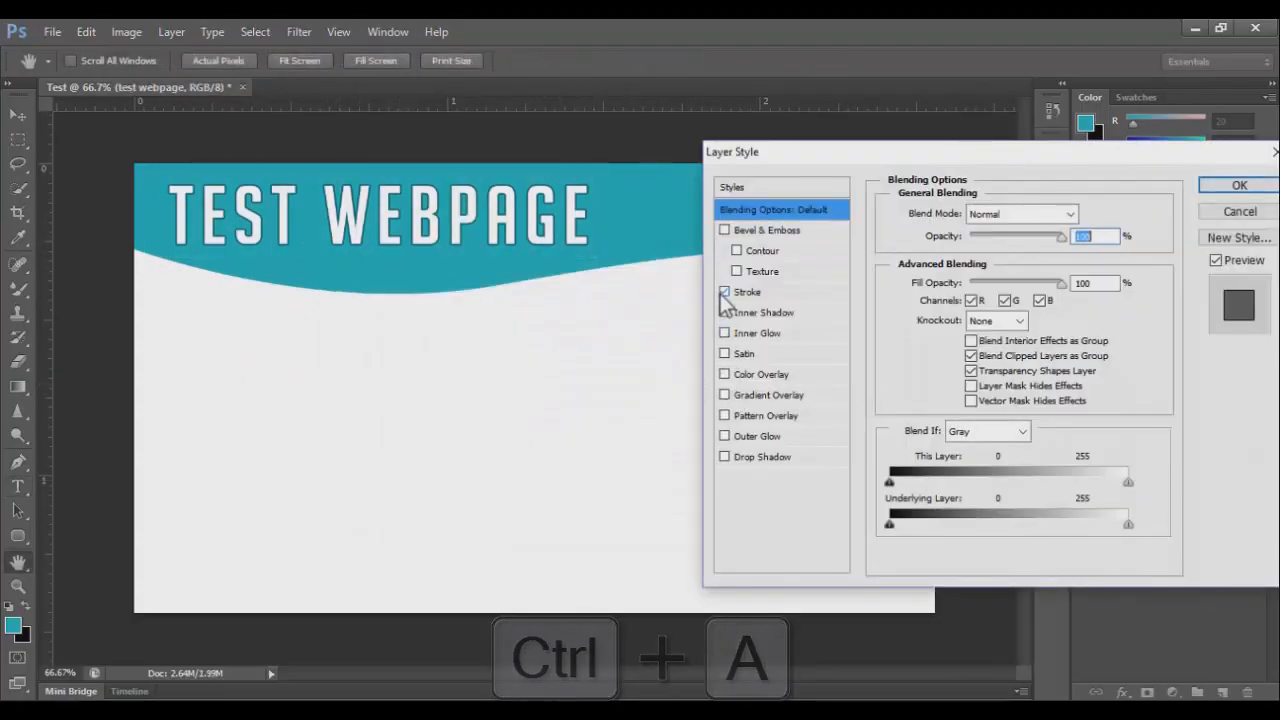
{"action": "left_click", "coordinate": [1239, 185]}
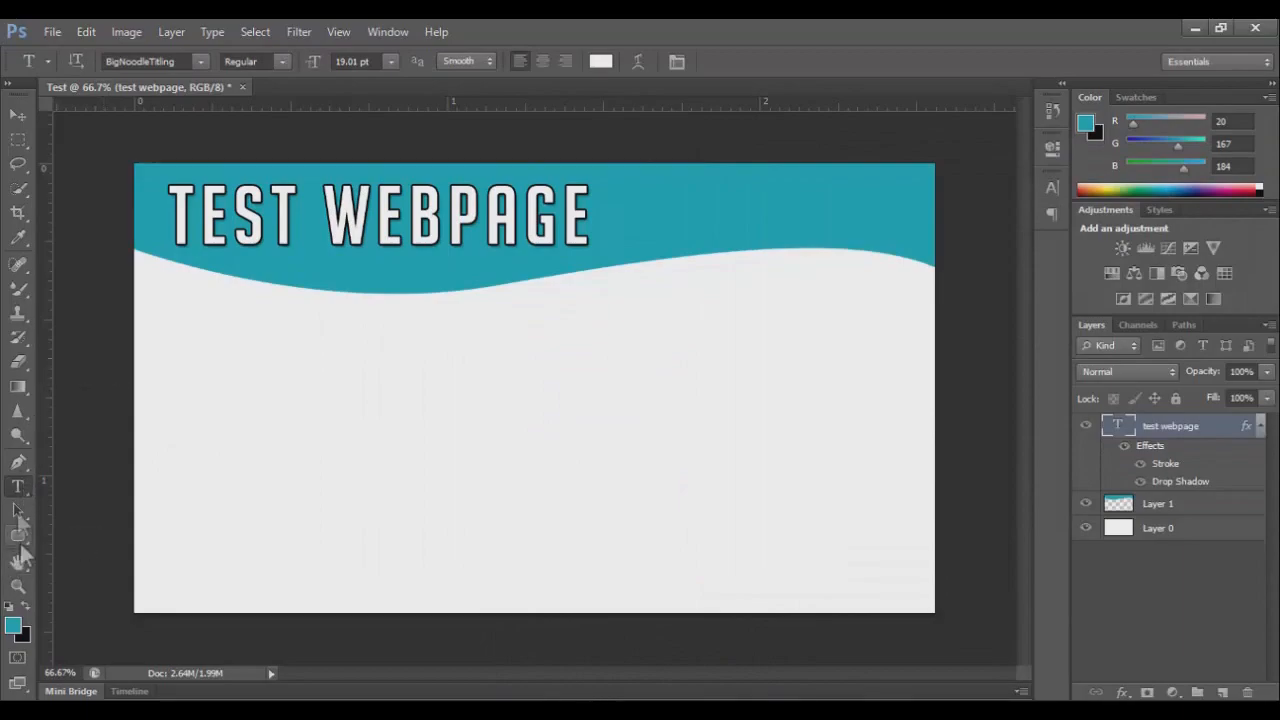
{"action": "left_click", "coordinate": [178, 373]}
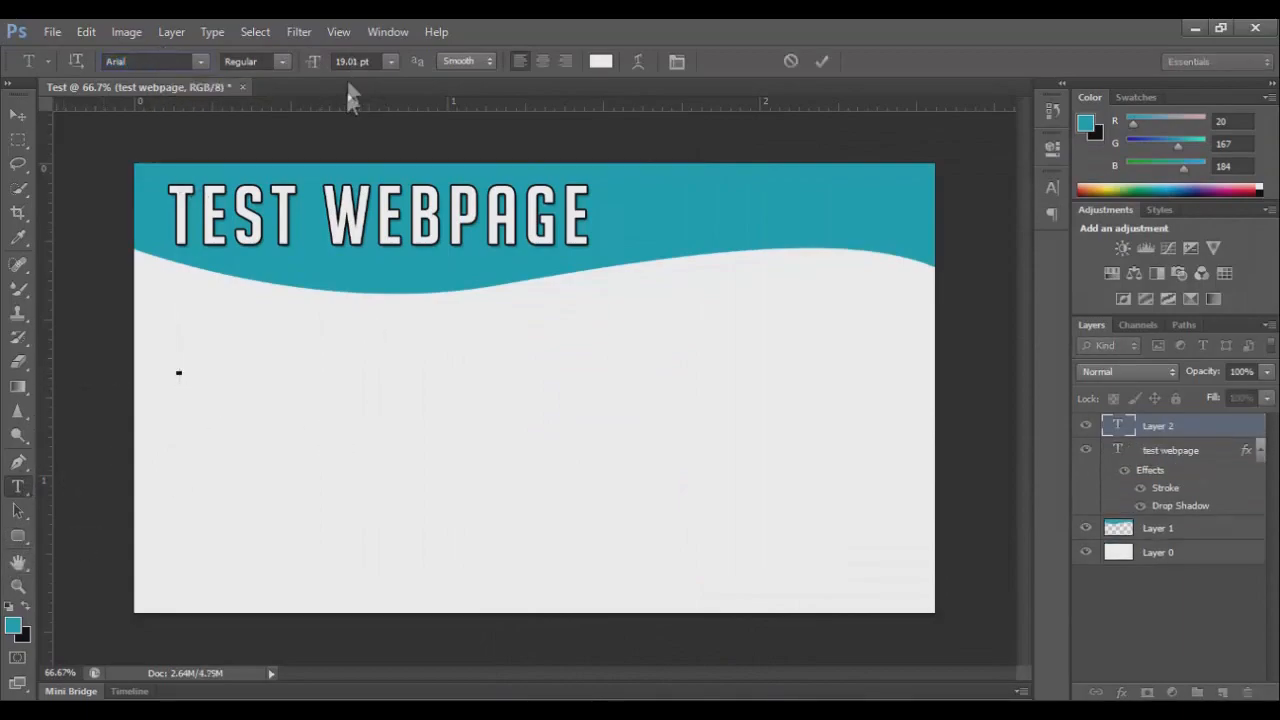
{"action": "key", "text": "ctrl+a"}
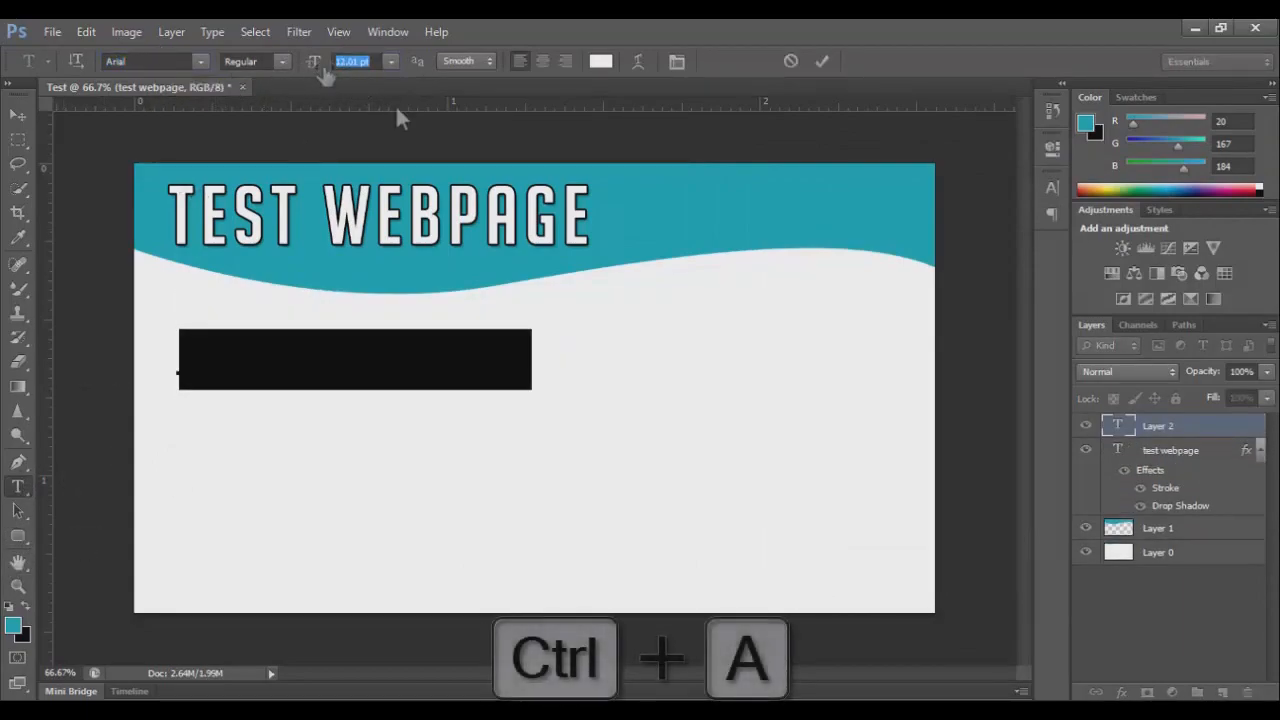
Step: Enter the body text 'THIS CAN JUST BE ANY RANDOM TEXT THAT YOU WANT TO INPUT ONTO THE WEBSITE!'
{"action": "type", "text": "THIS CAN"}
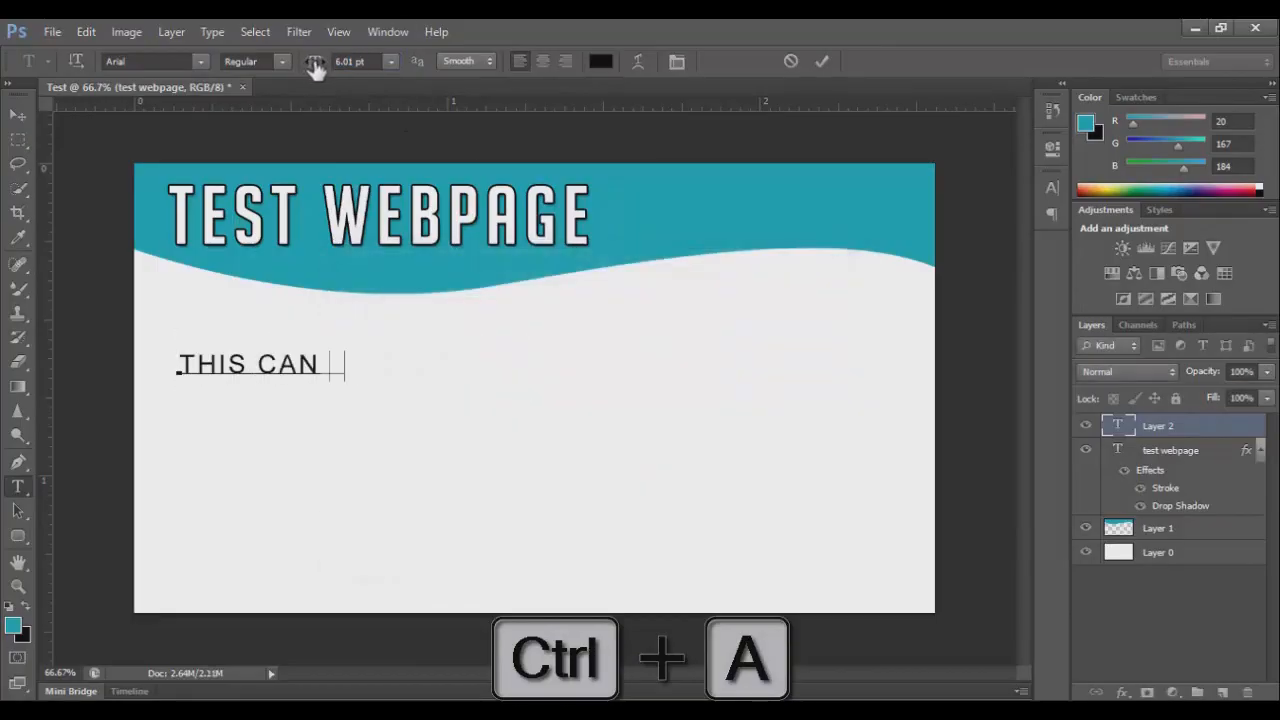
{"action": "type", "text": "JUST BE ANY RANDOM TEXT THAT YOU WANT TO"}
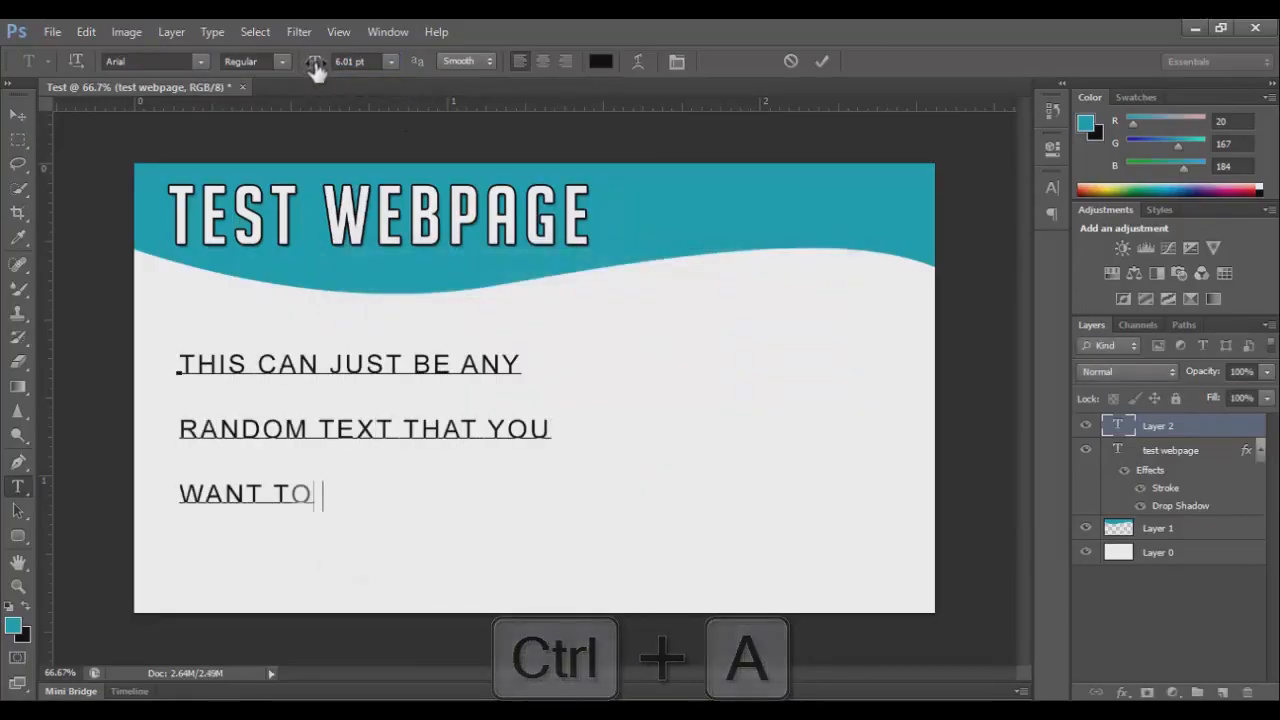
{"action": "type", "text": "INPUT ONTO THE WEBSITE!"}
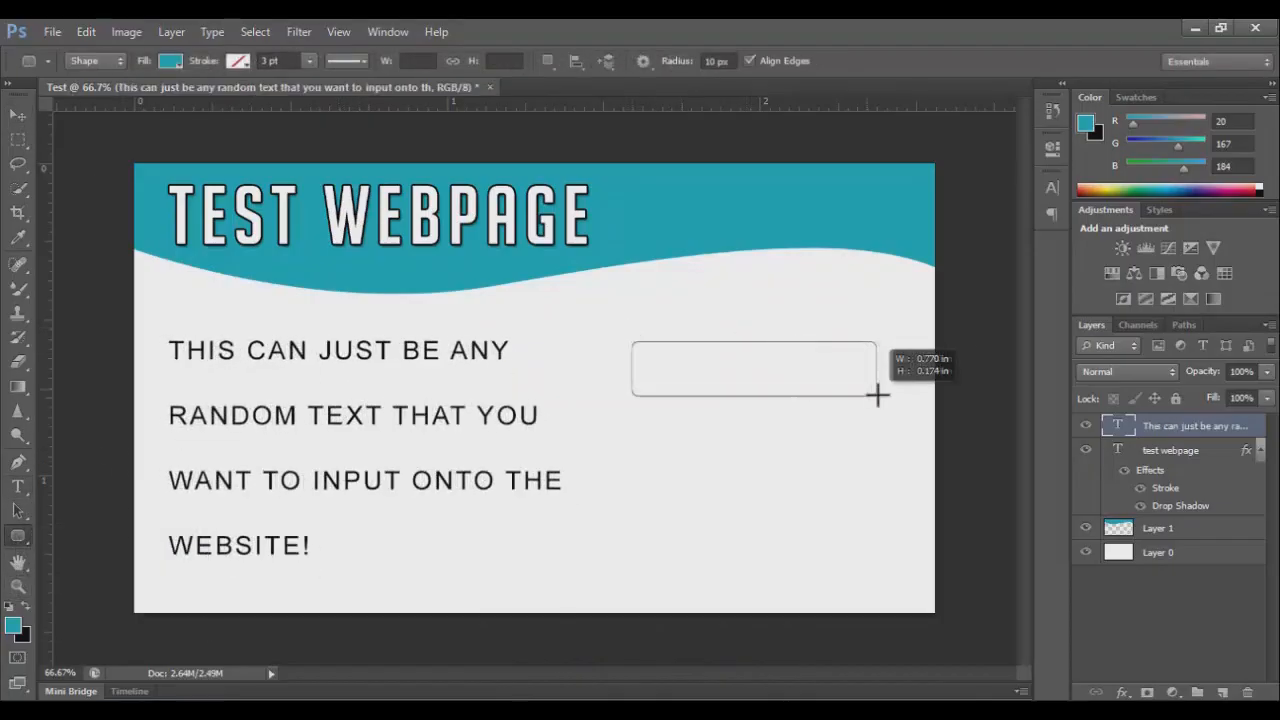
Step: Draw a teal rounded rectangle button shape to the right of the body text
{"action": "left_click_drag", "start_coordinate": [632, 340], "coordinate": [898, 393]}
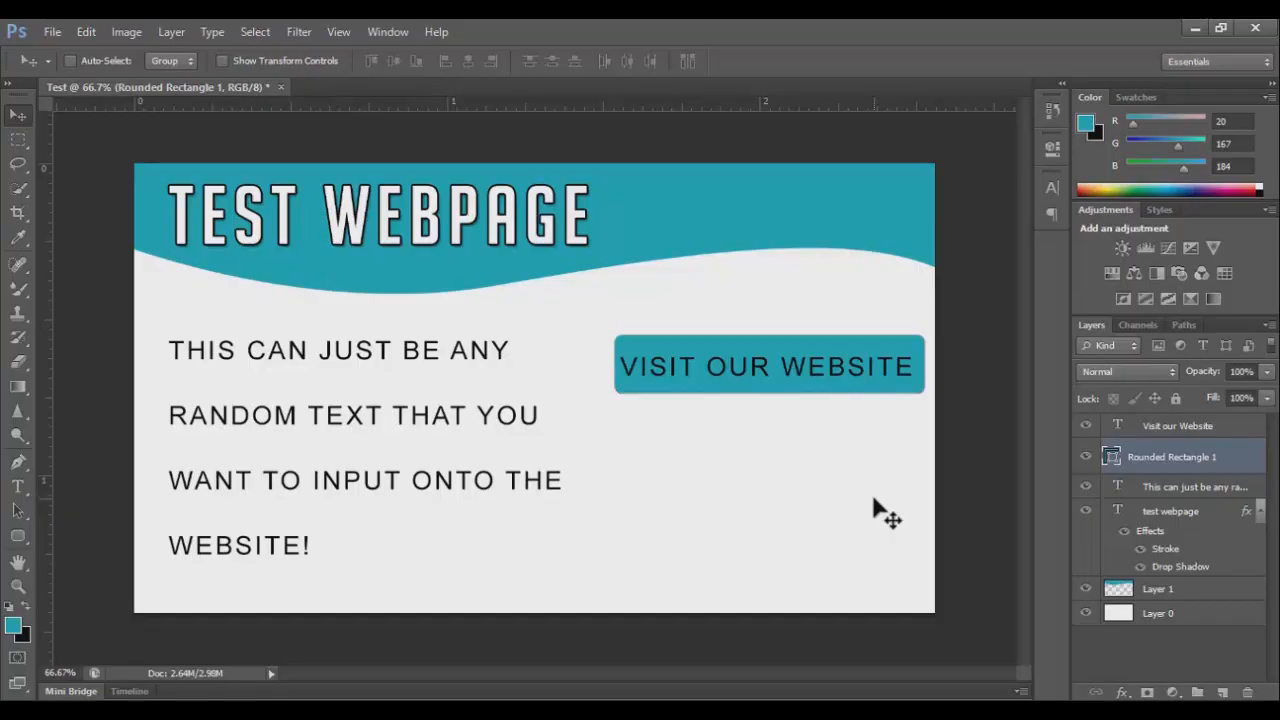
{"action": "mouse_move", "coordinate": [575, 335]}
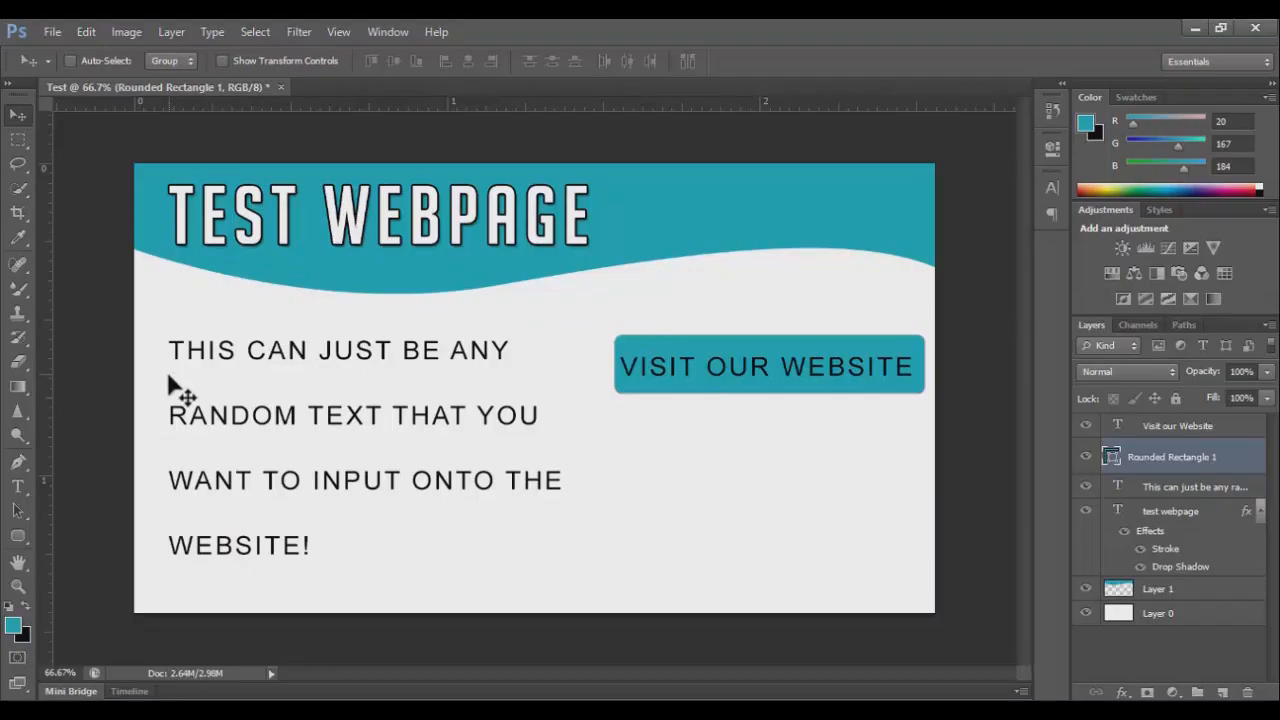
{"action": "mouse_move", "coordinate": [200, 470]}
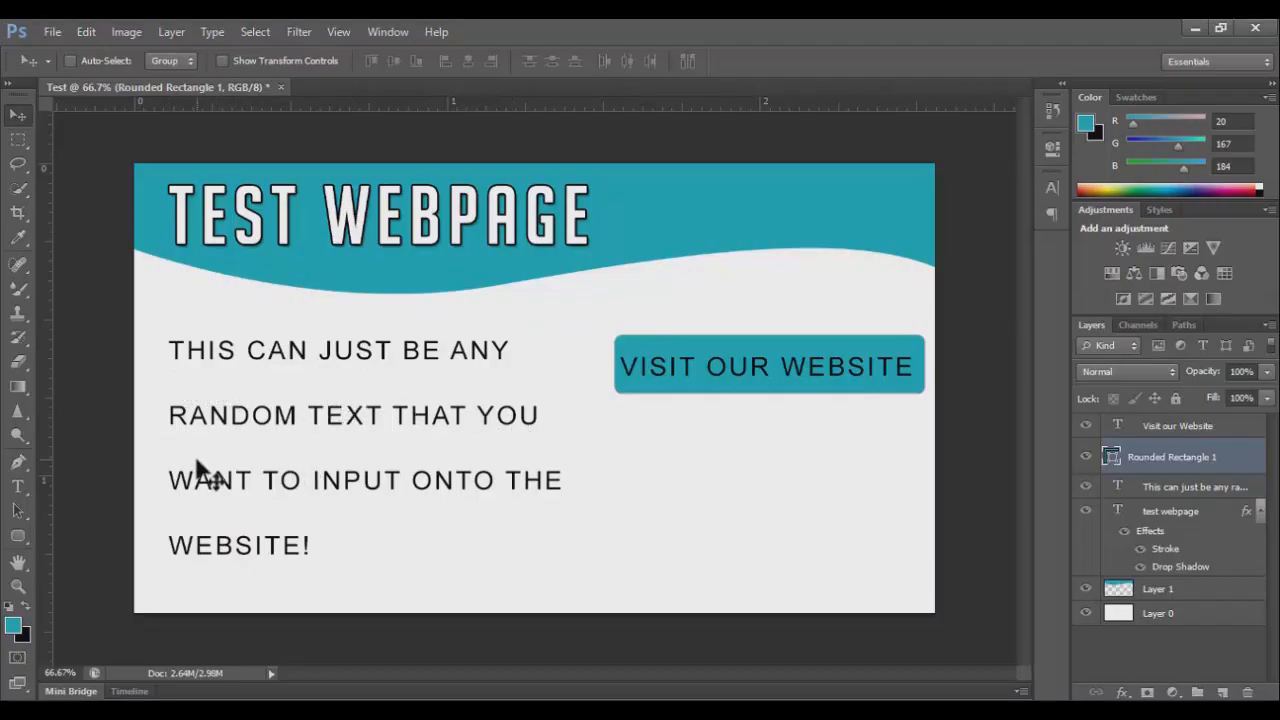
{"action": "mouse_move", "coordinate": [718, 418]}
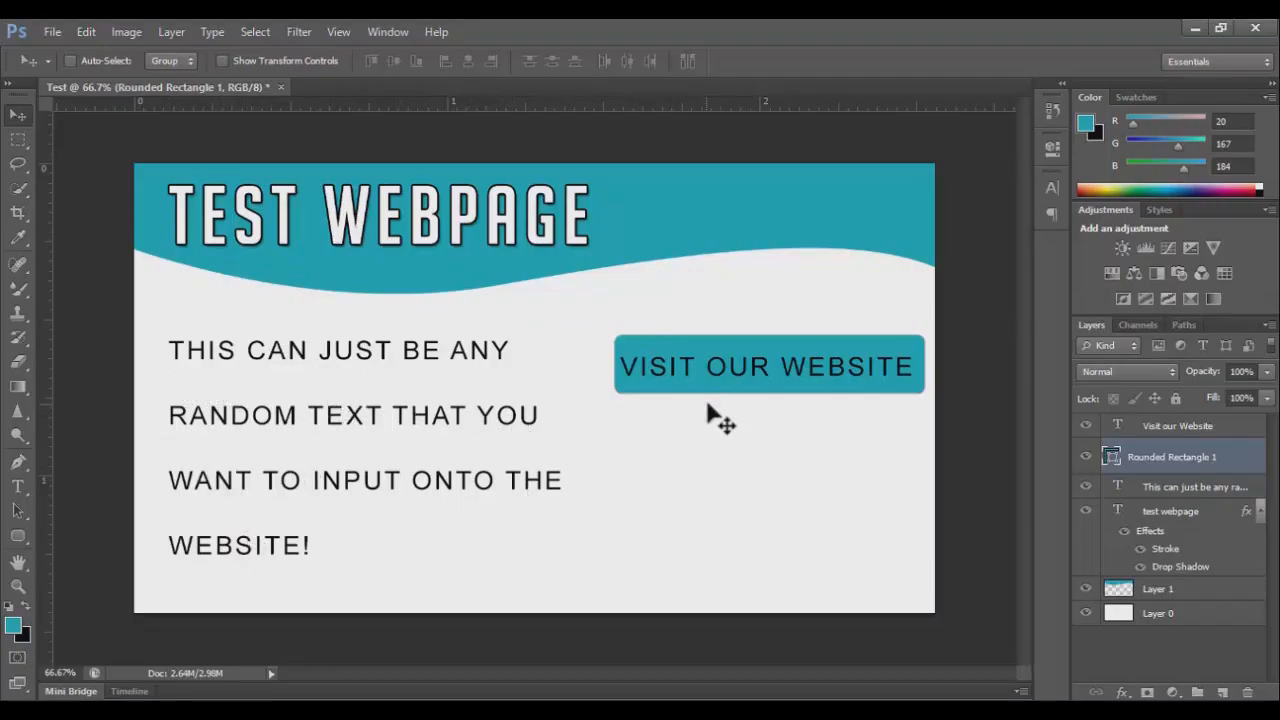
{"action": "mouse_move", "coordinate": [790, 390]}
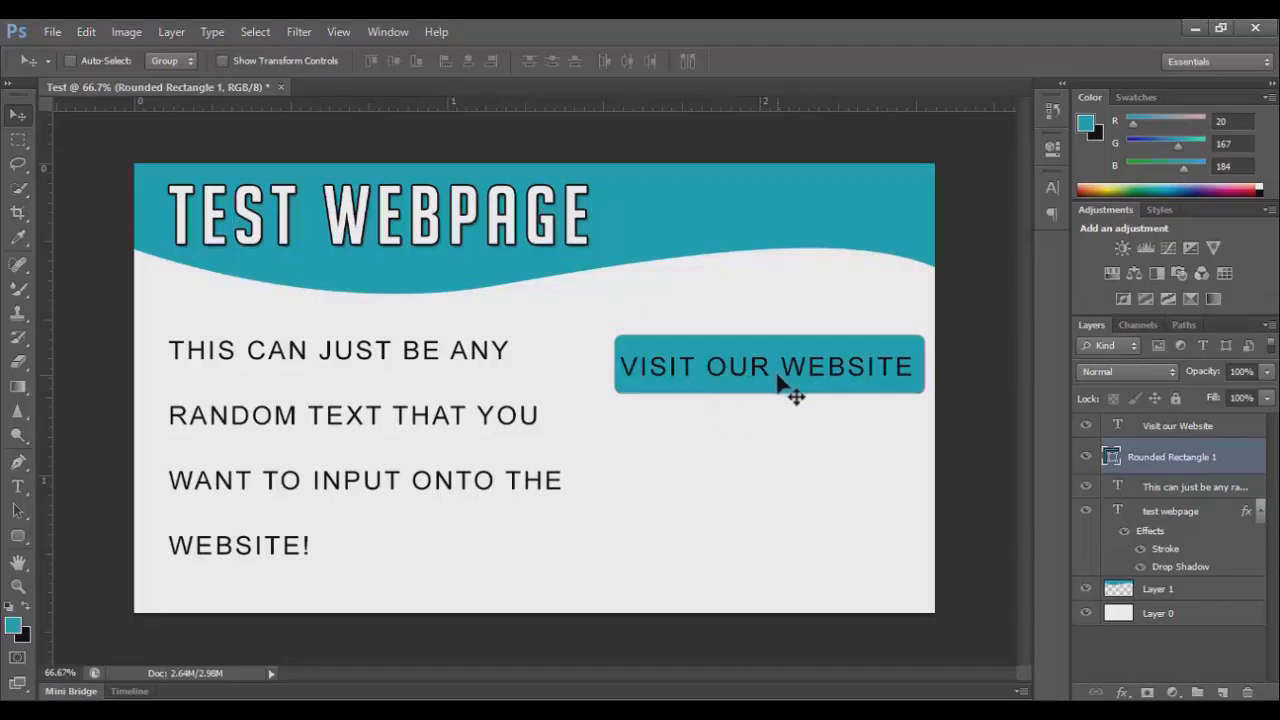
{"action": "mouse_move", "coordinate": [770, 390]}
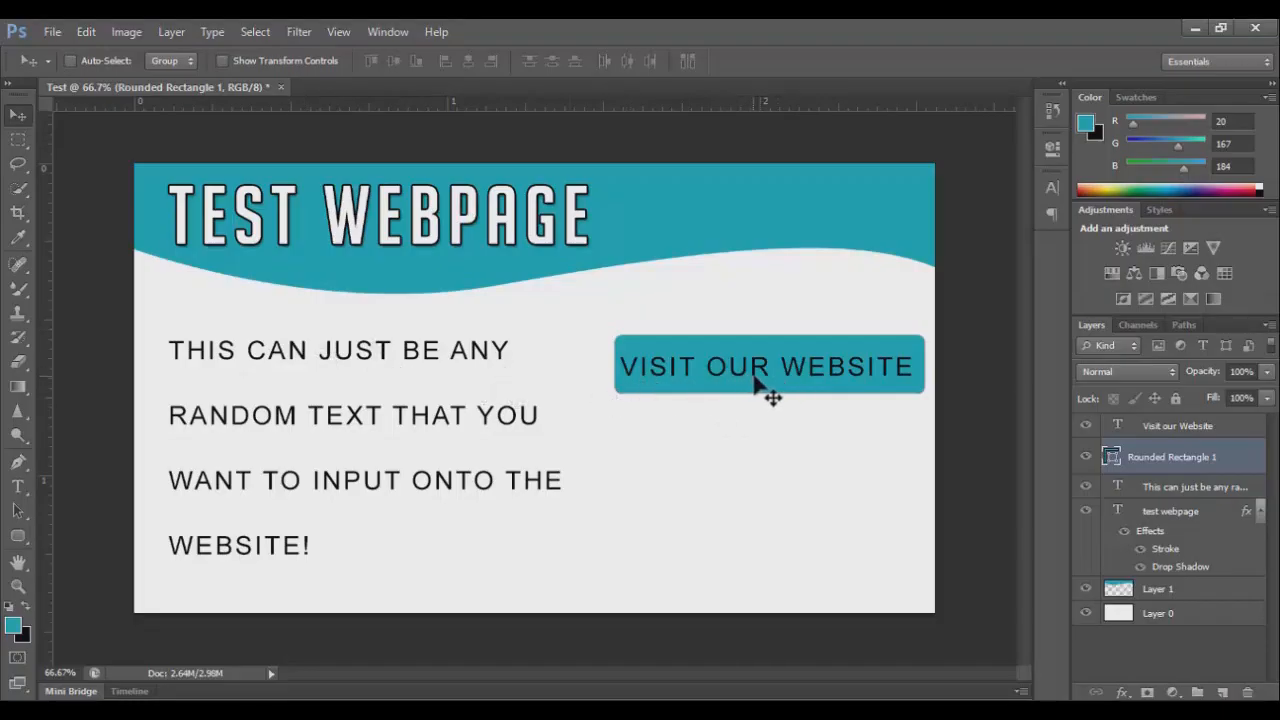
{"action": "mouse_move", "coordinate": [418, 410]}
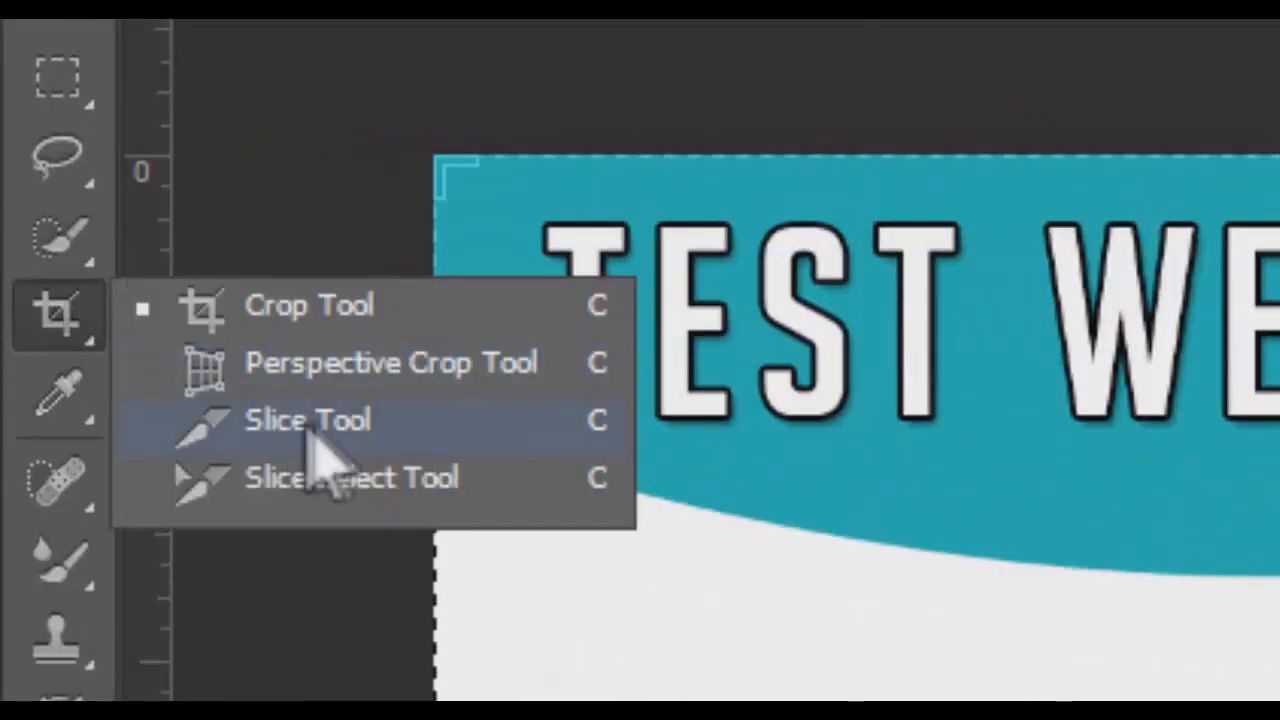
{"action": "mouse_move", "coordinate": [380, 410]}
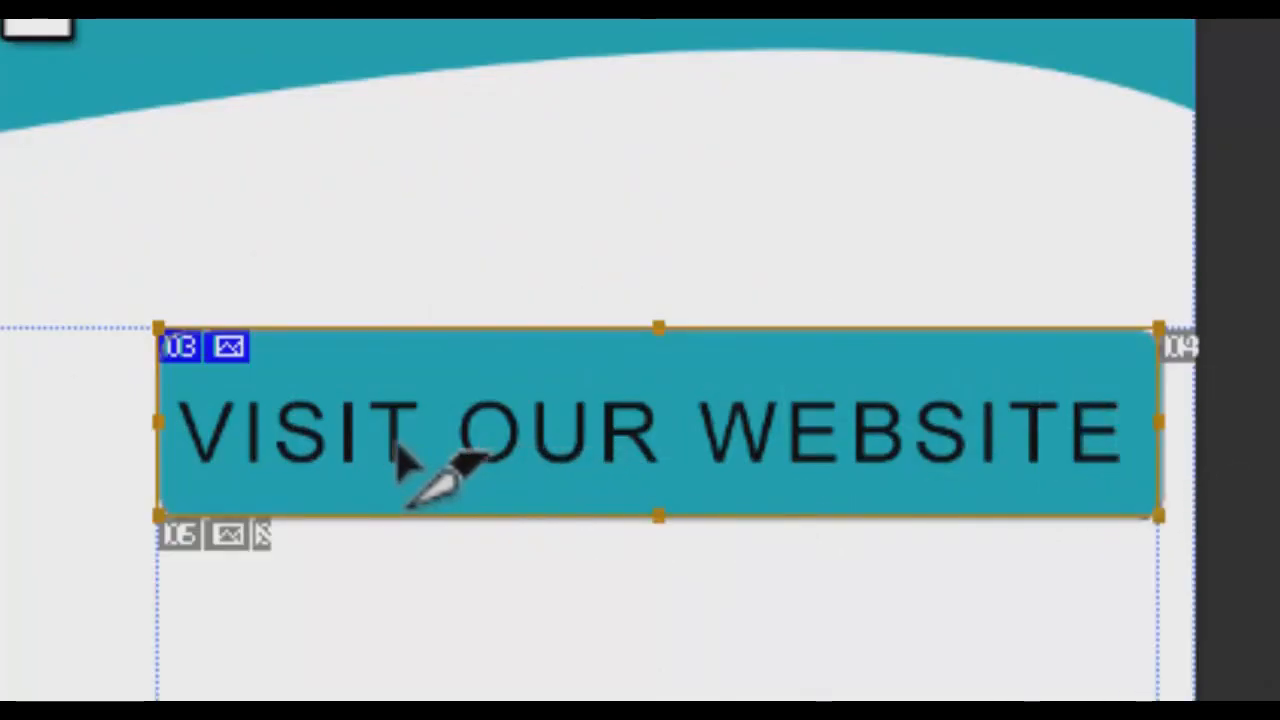
Step: In Edit Slice Options, name the button slice 'Dark Trace Studios Website'
{"action": "right_click", "coordinate": [420, 460]}
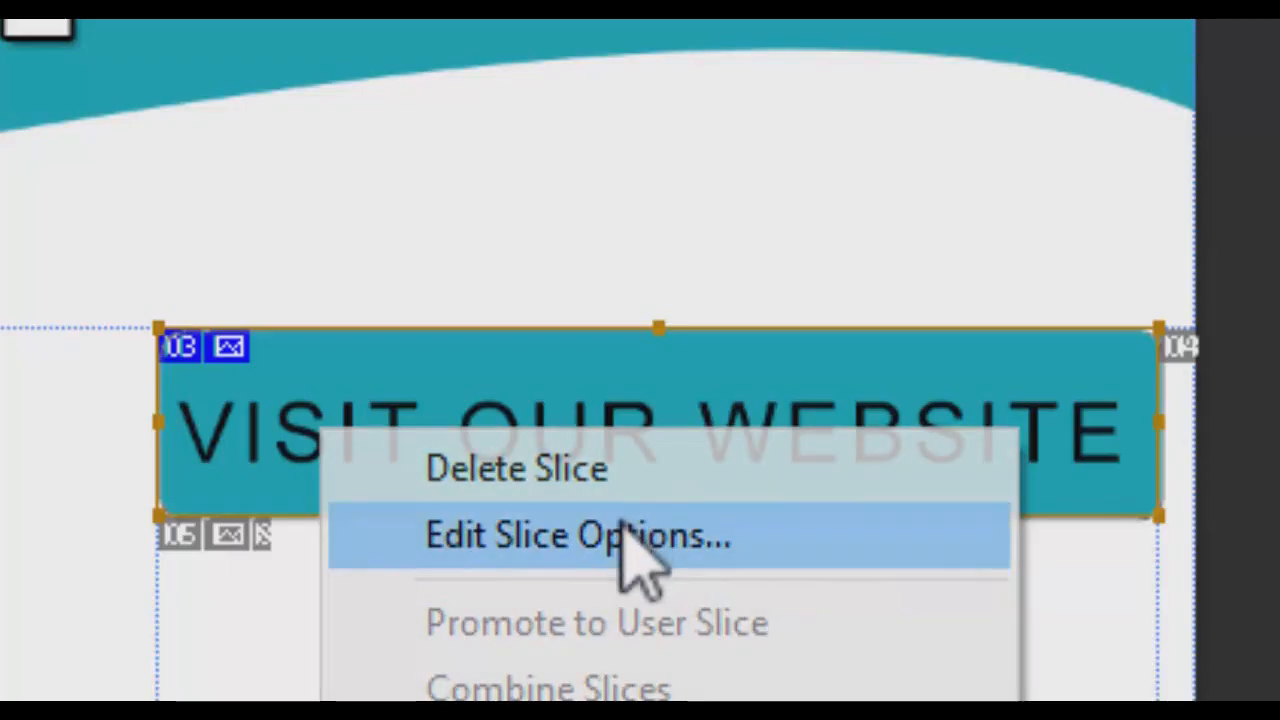
{"action": "left_click", "coordinate": [570, 535]}
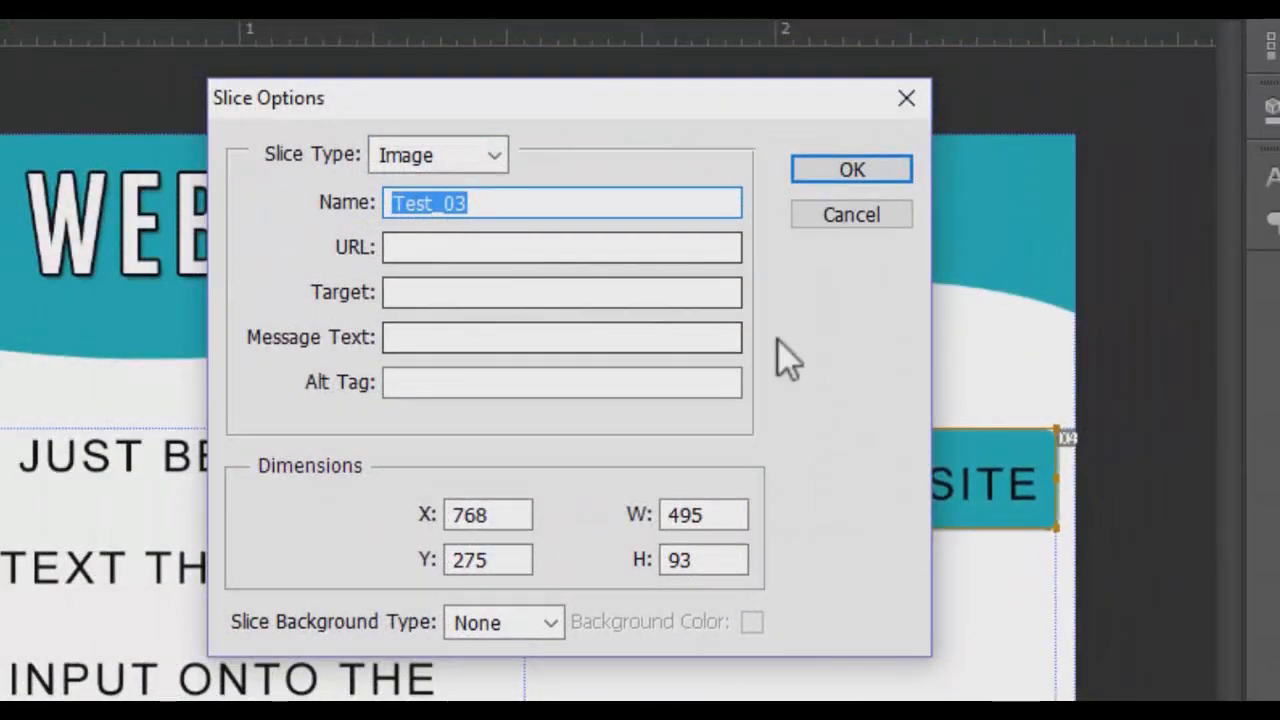
{"action": "type", "text": "Dark Tr"}
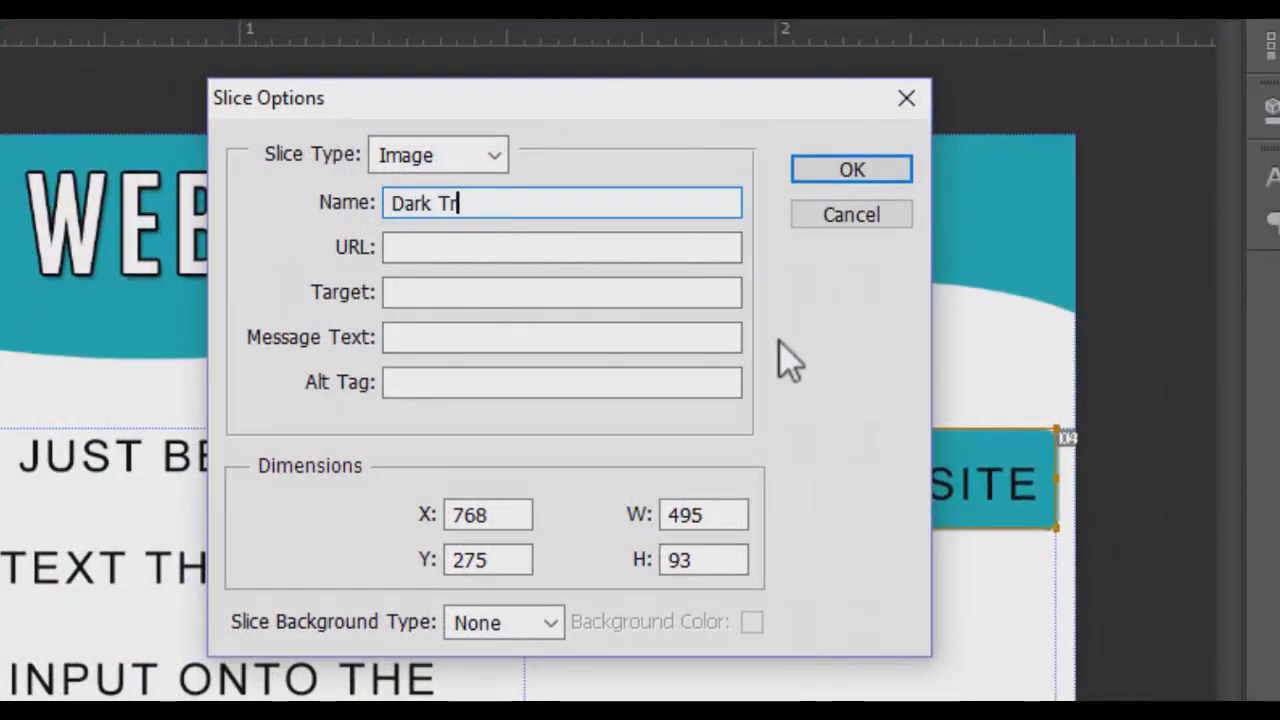
{"action": "type", "text": "ace Studios Webs"}
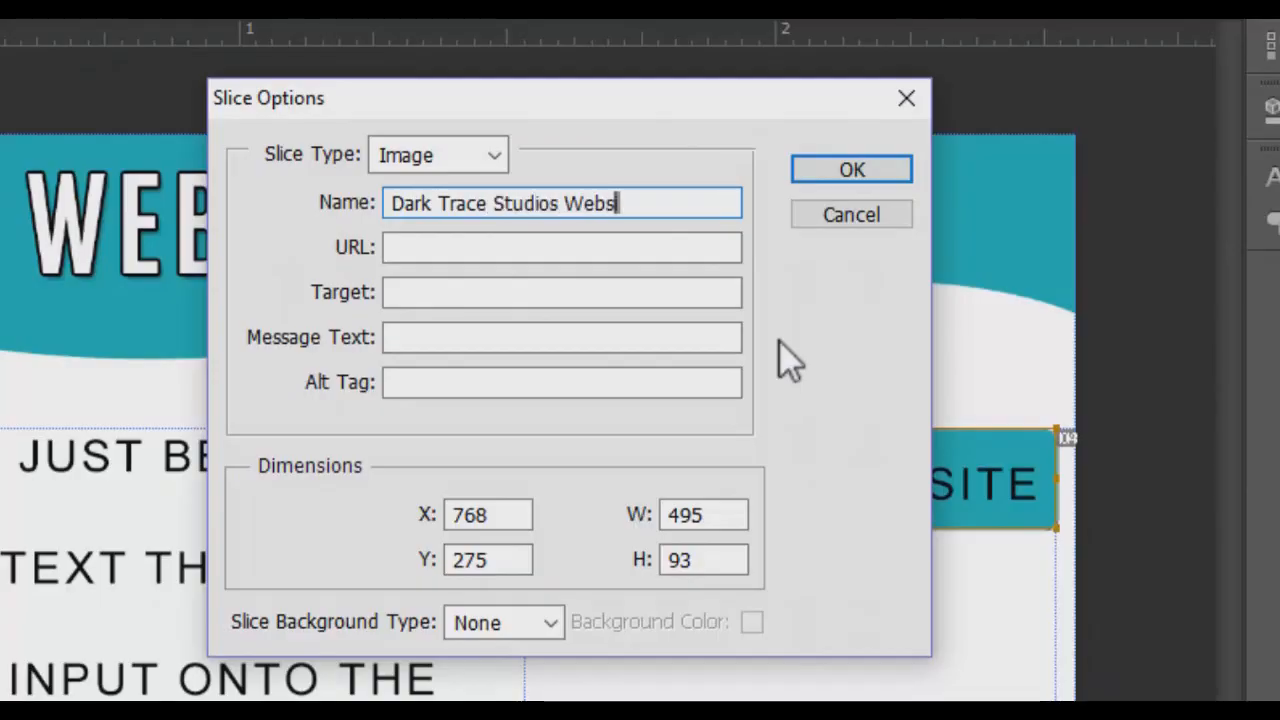
{"action": "type", "text": "http://"}
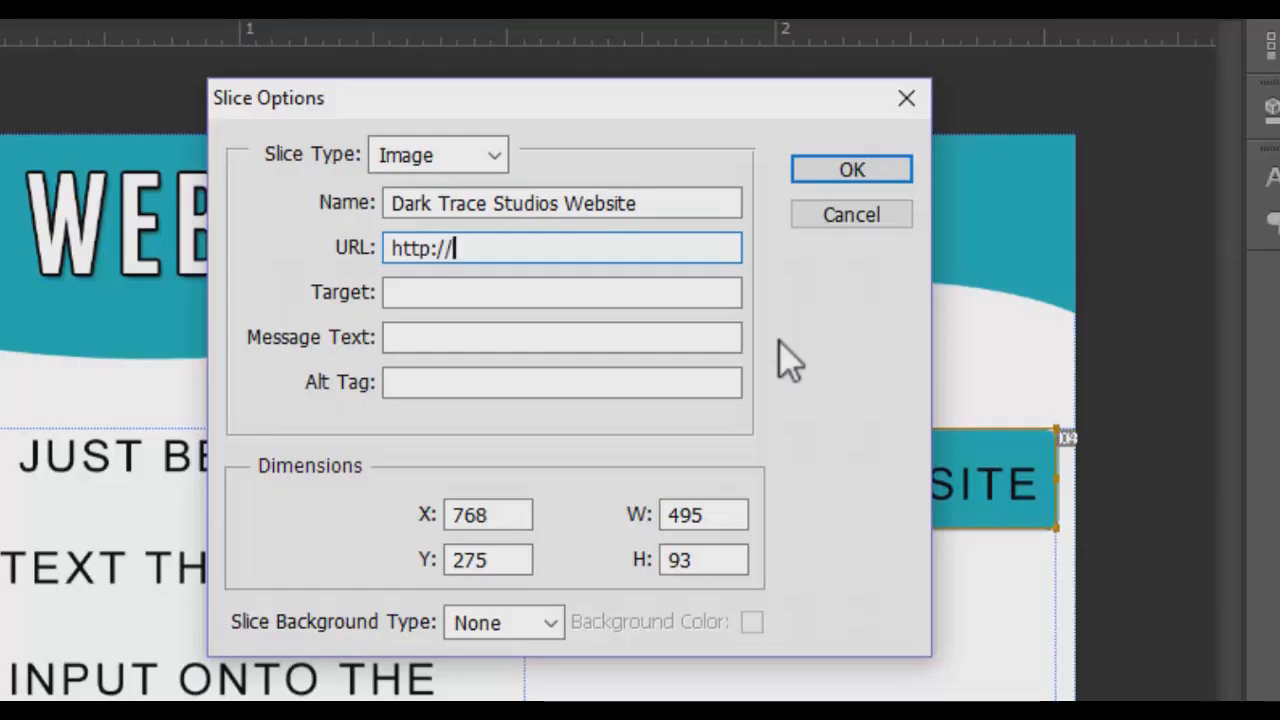
{"action": "type", "text": "www.da"}
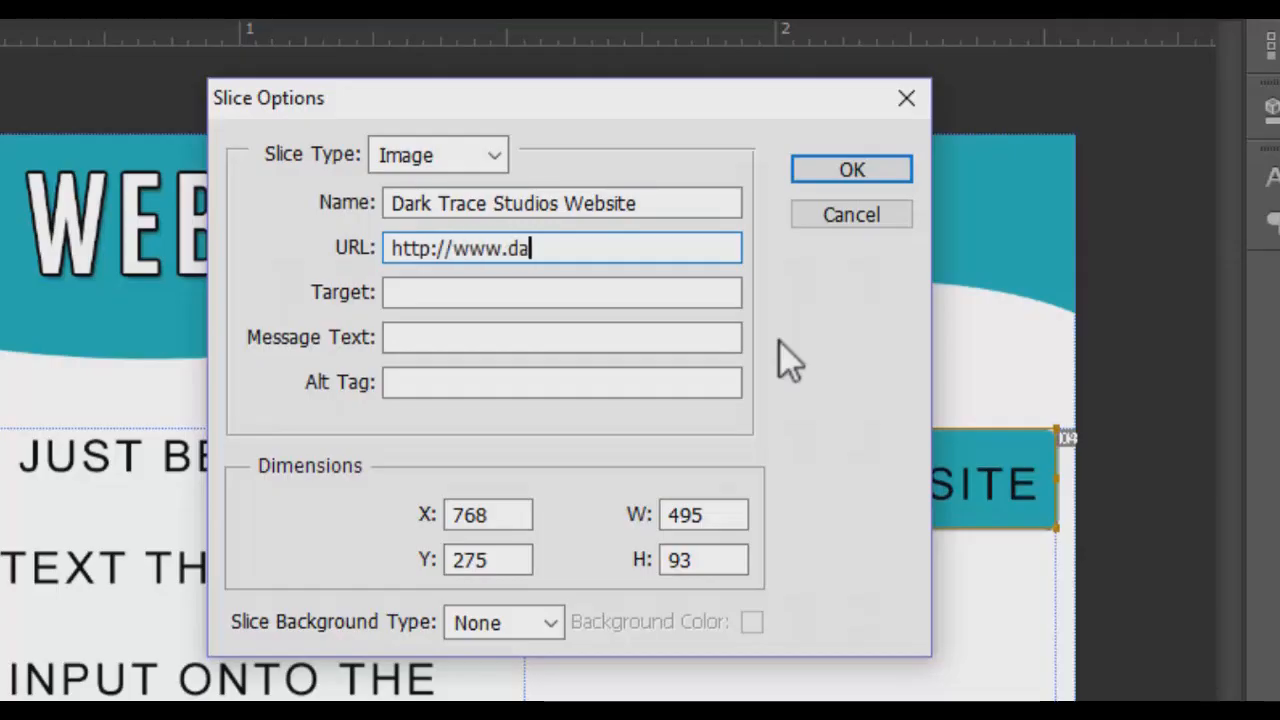
{"action": "type", "text": "rktracemedia.com"}
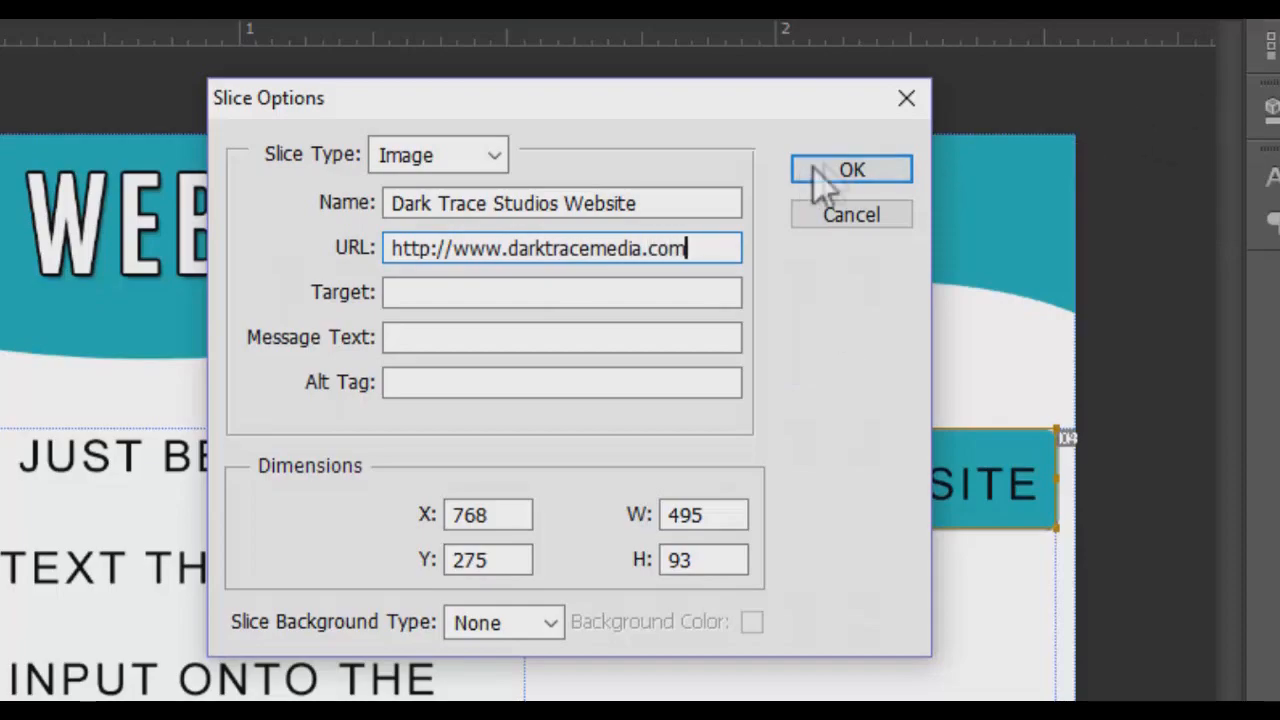
{"action": "left_click", "coordinate": [851, 169]}
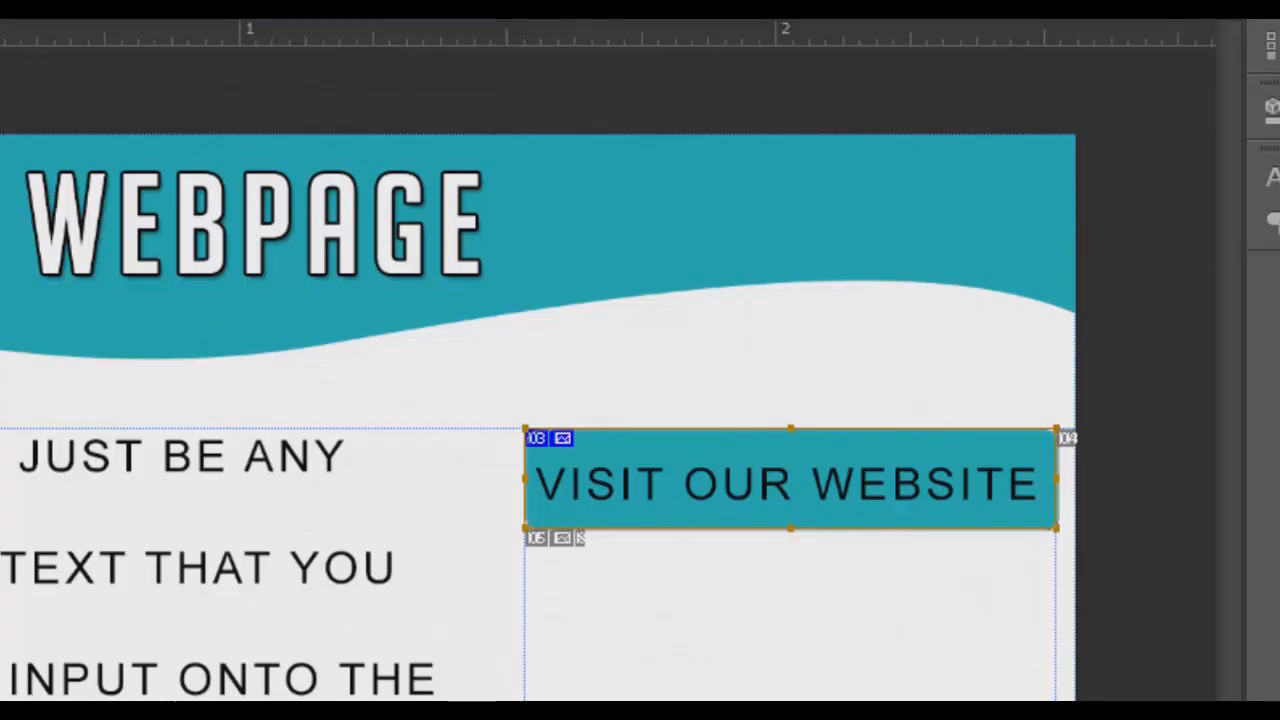
{"action": "mouse_move", "coordinate": [12, 377]}
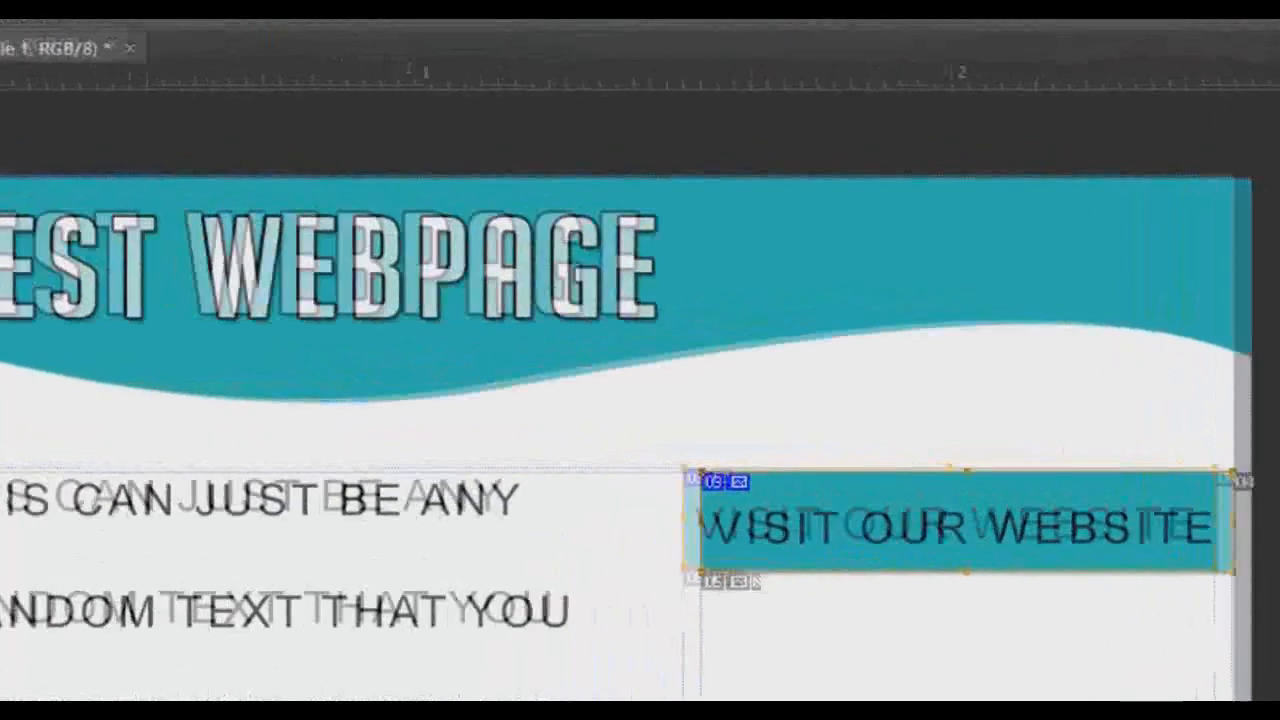
Step: Bring up the Save for Web export window from the File menu
{"action": "left_click", "coordinate": [90, 41]}
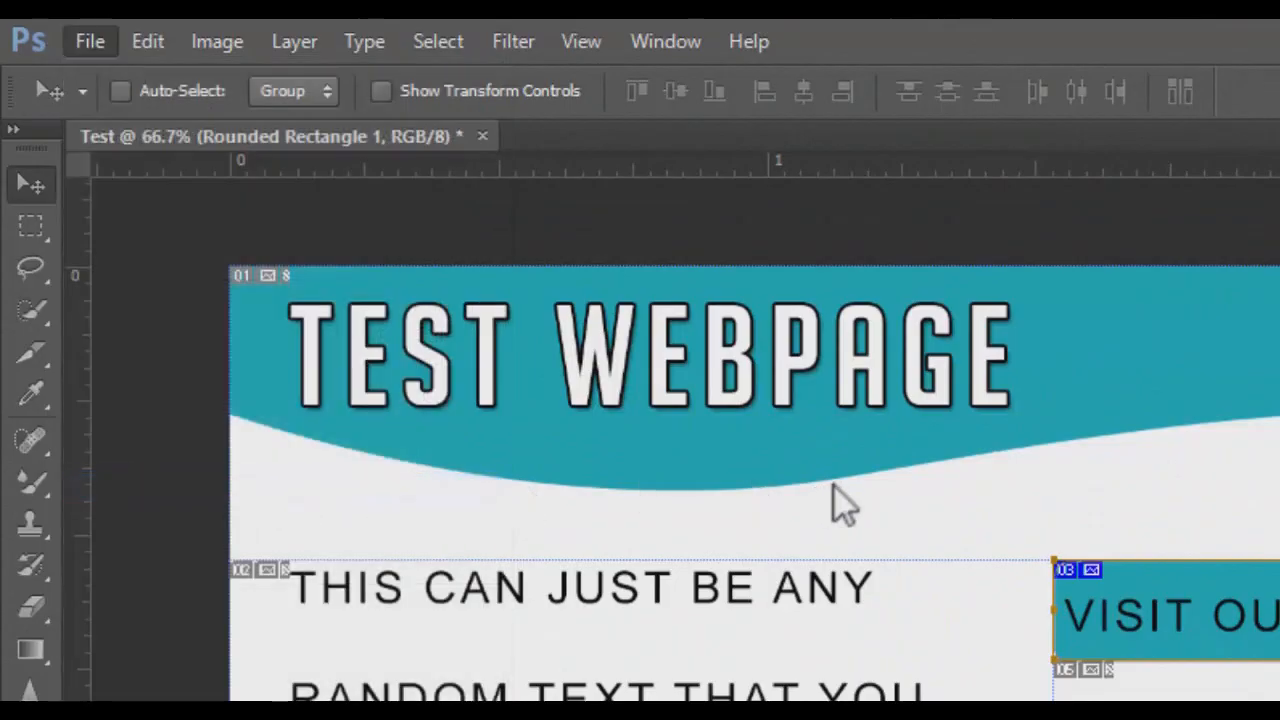
{"action": "left_click", "coordinate": [90, 41]}
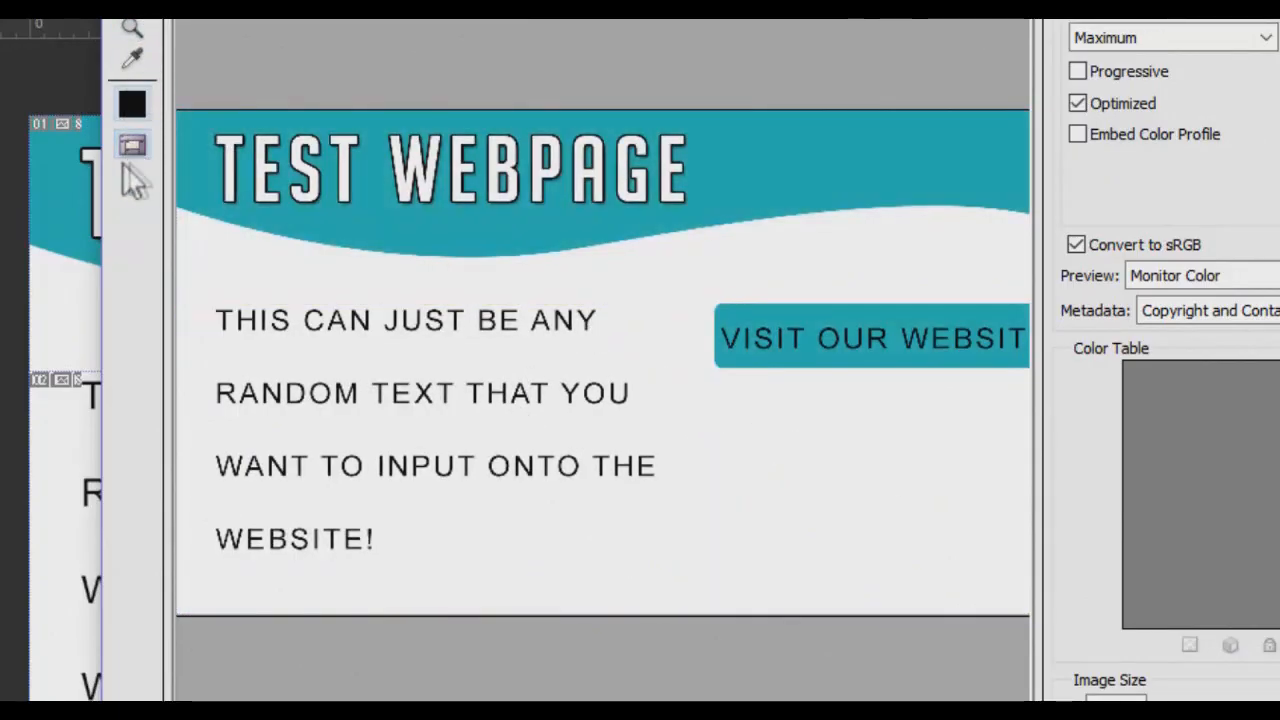
Step: Toggle slice visibility to preview the page with and without slice outlines
{"action": "left_click", "coordinate": [132, 145]}
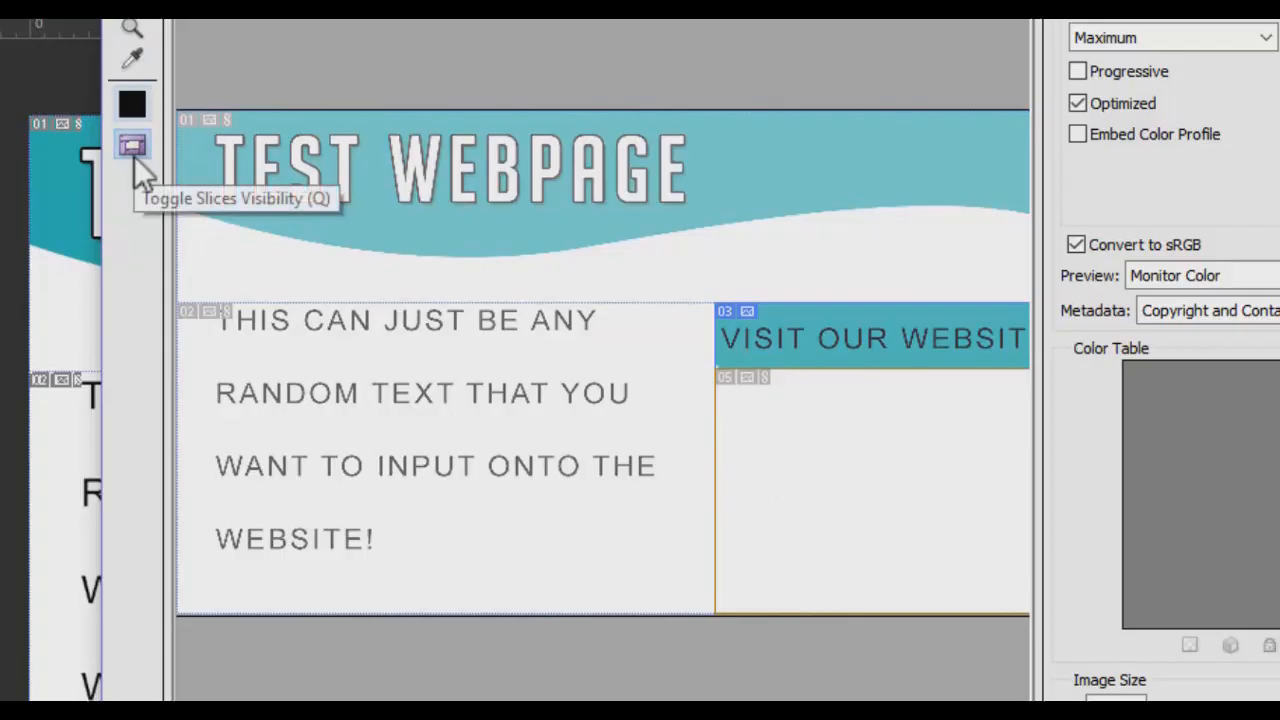
{"action": "left_click", "coordinate": [133, 146]}
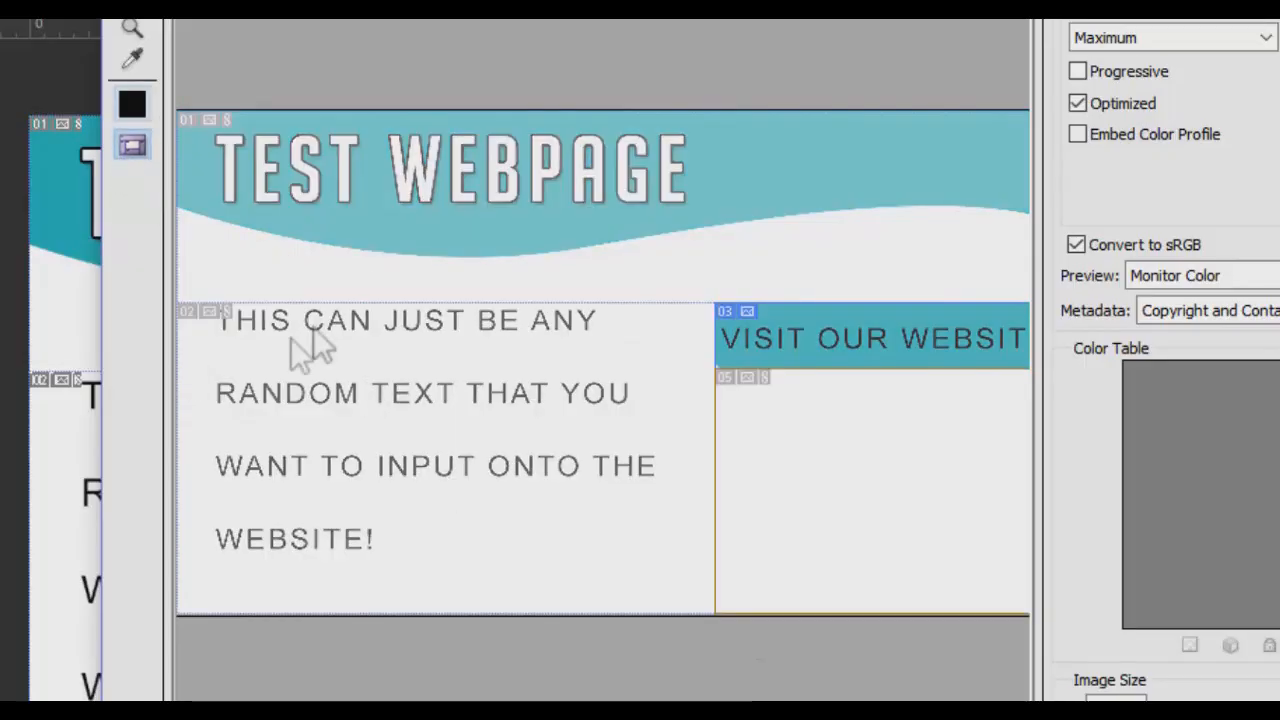
{"action": "left_click", "coordinate": [133, 145]}
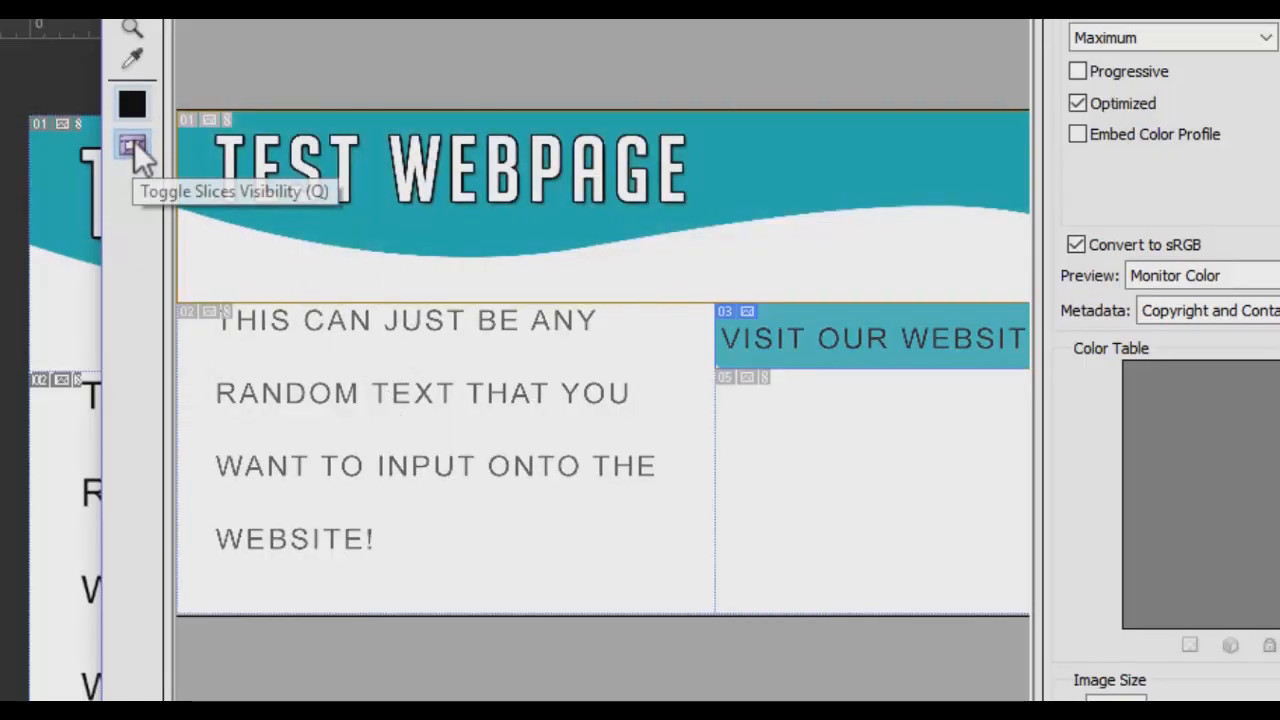
{"action": "left_click", "coordinate": [132, 147]}
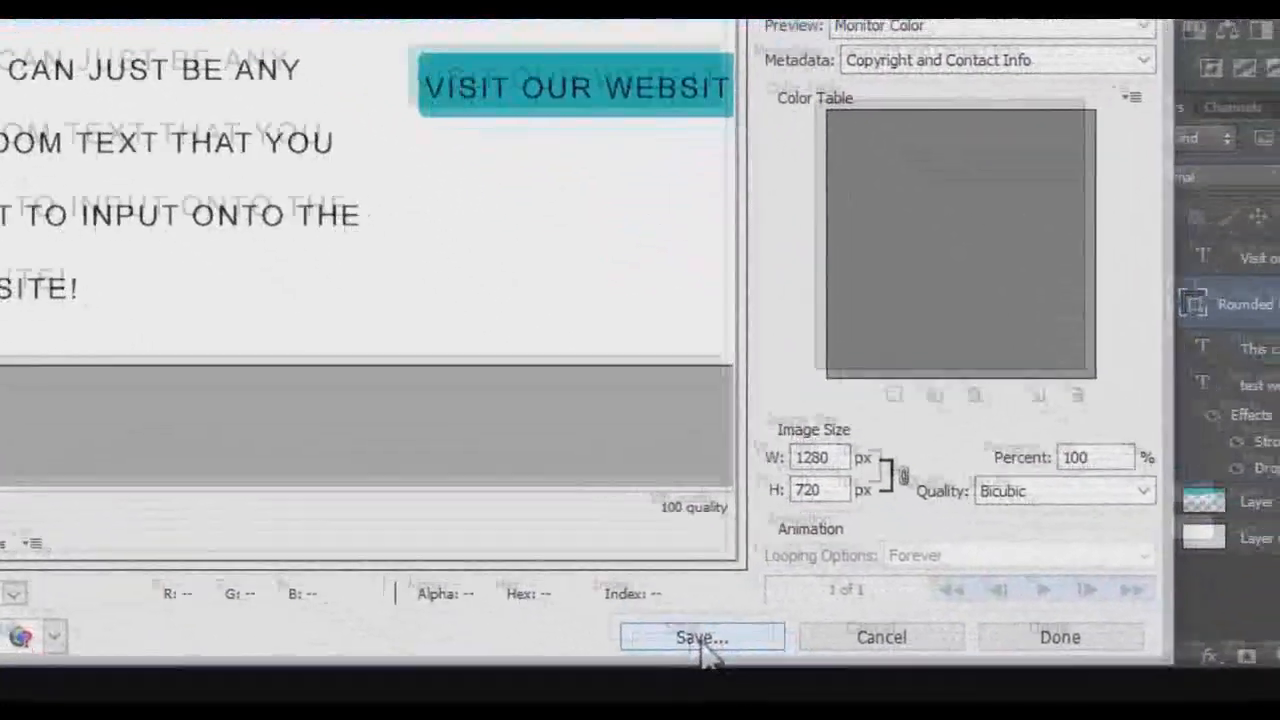
Step: Save the export as 'test website' in HTML and Images format
{"action": "left_click", "coordinate": [702, 637]}
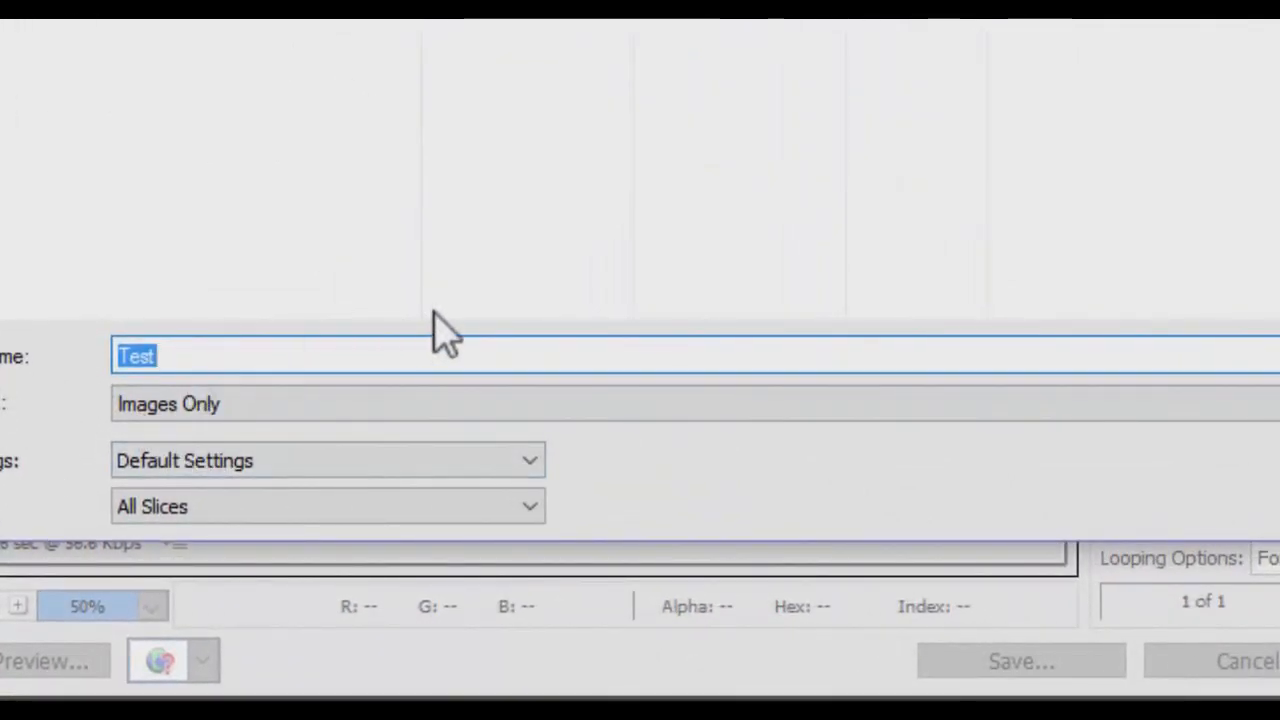
{"action": "type", "text": "test website.html"}
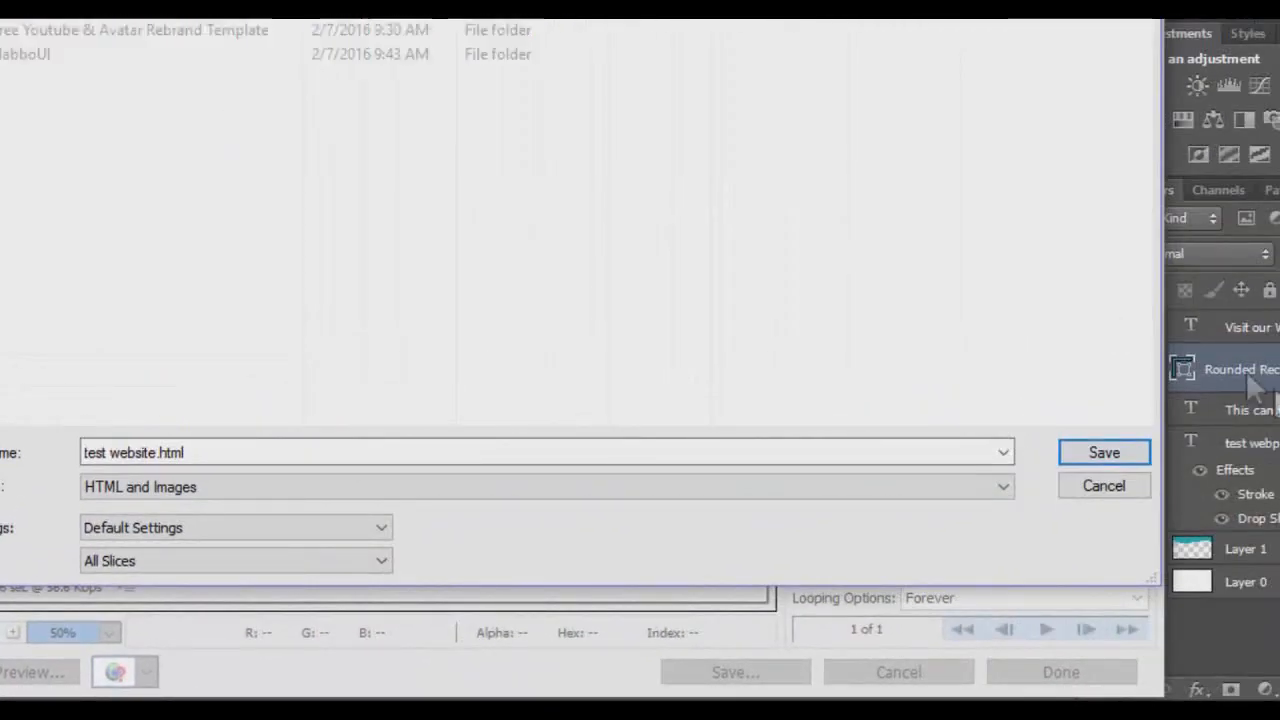
{"action": "left_click", "coordinate": [1103, 452]}
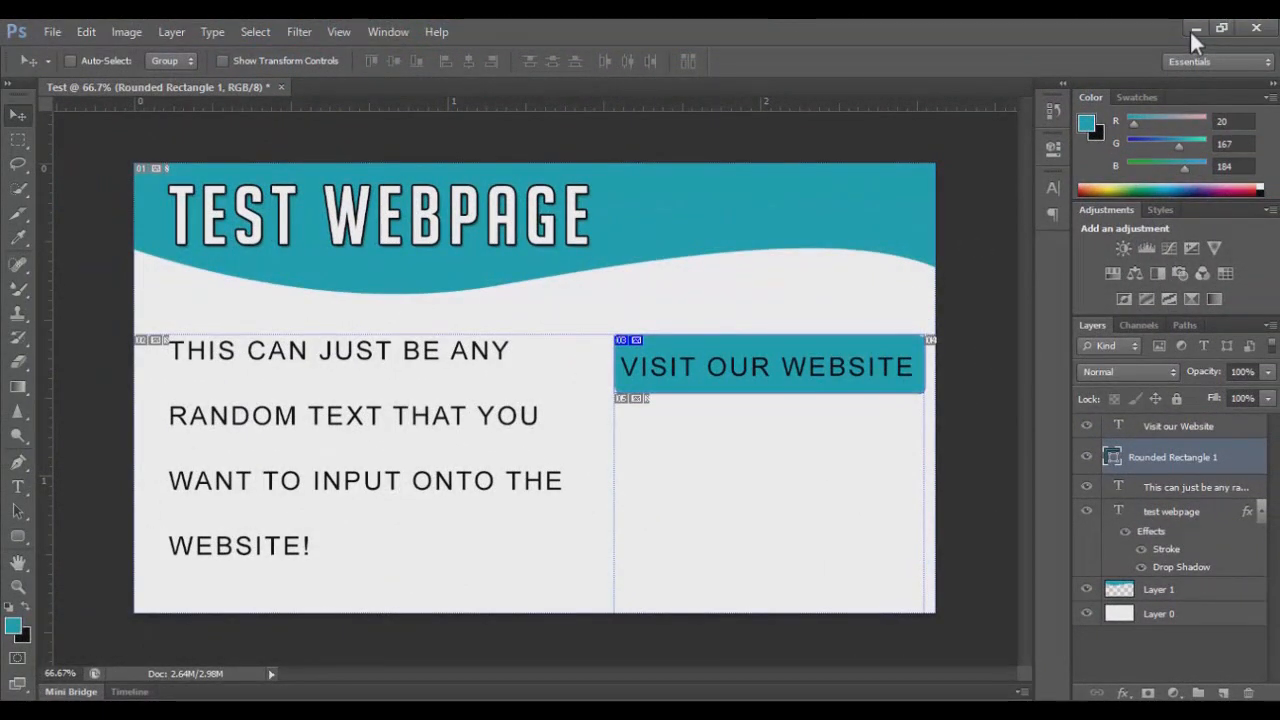
Step: Minimise Photoshop and open the exported test-website HTML file in Chrome
{"action": "left_click", "coordinate": [1196, 28]}
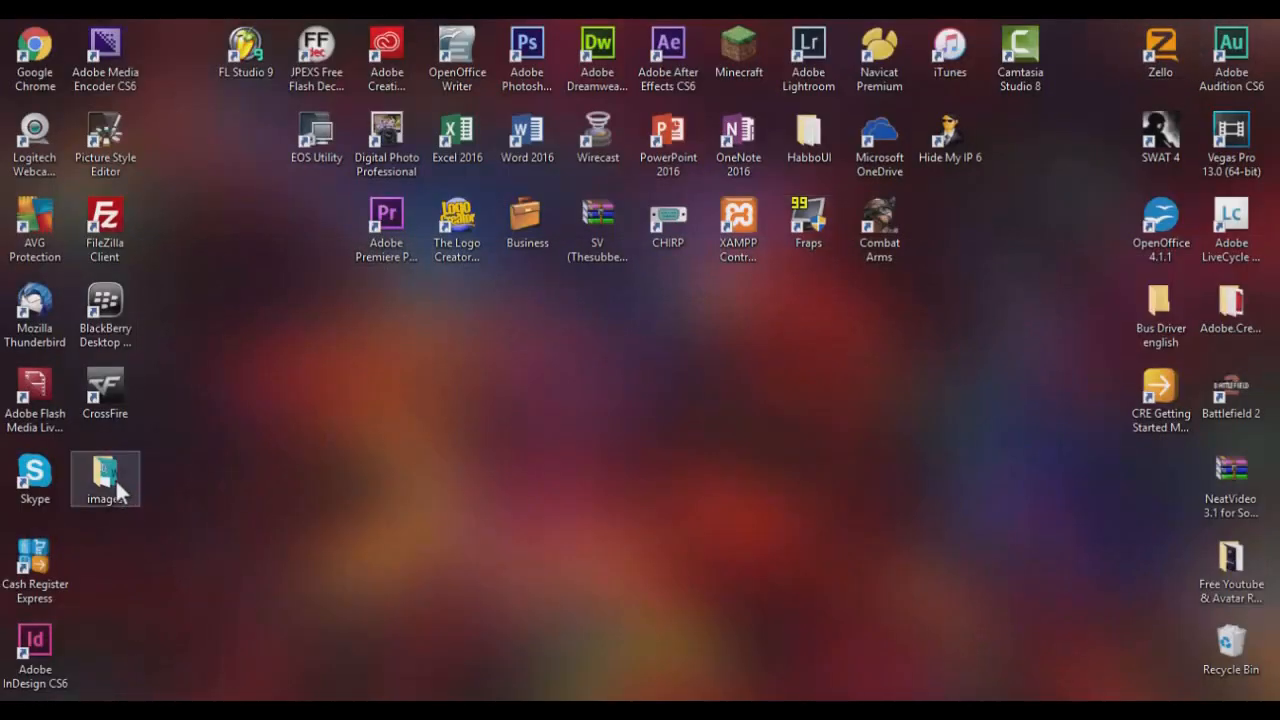
{"action": "double_click", "coordinate": [105, 478]}
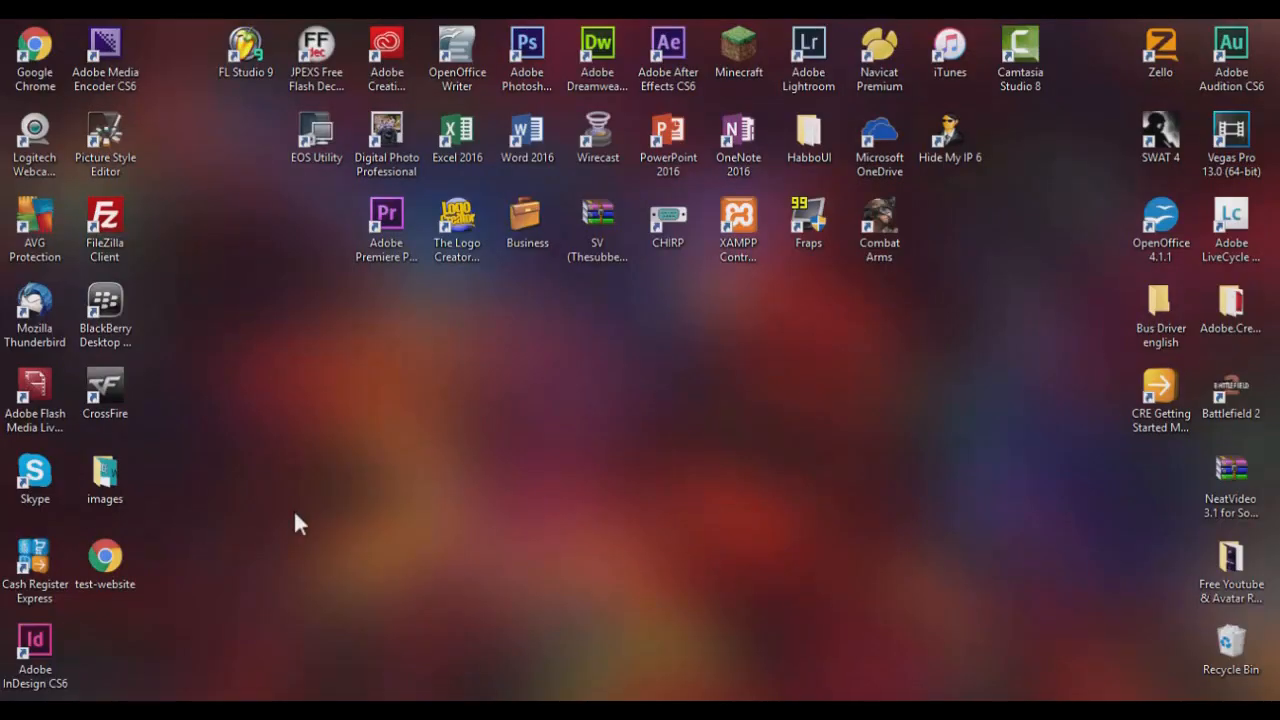
{"action": "mouse_move", "coordinate": [195, 535]}
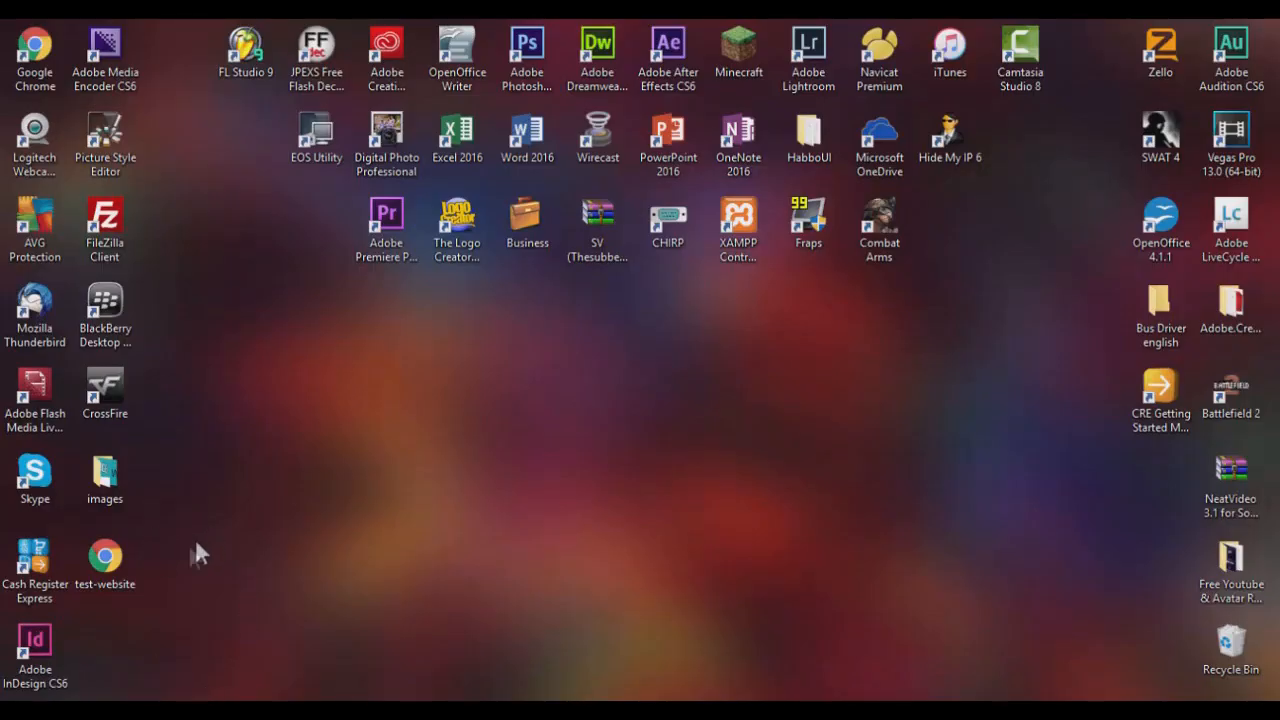
{"action": "double_click", "coordinate": [105, 557]}
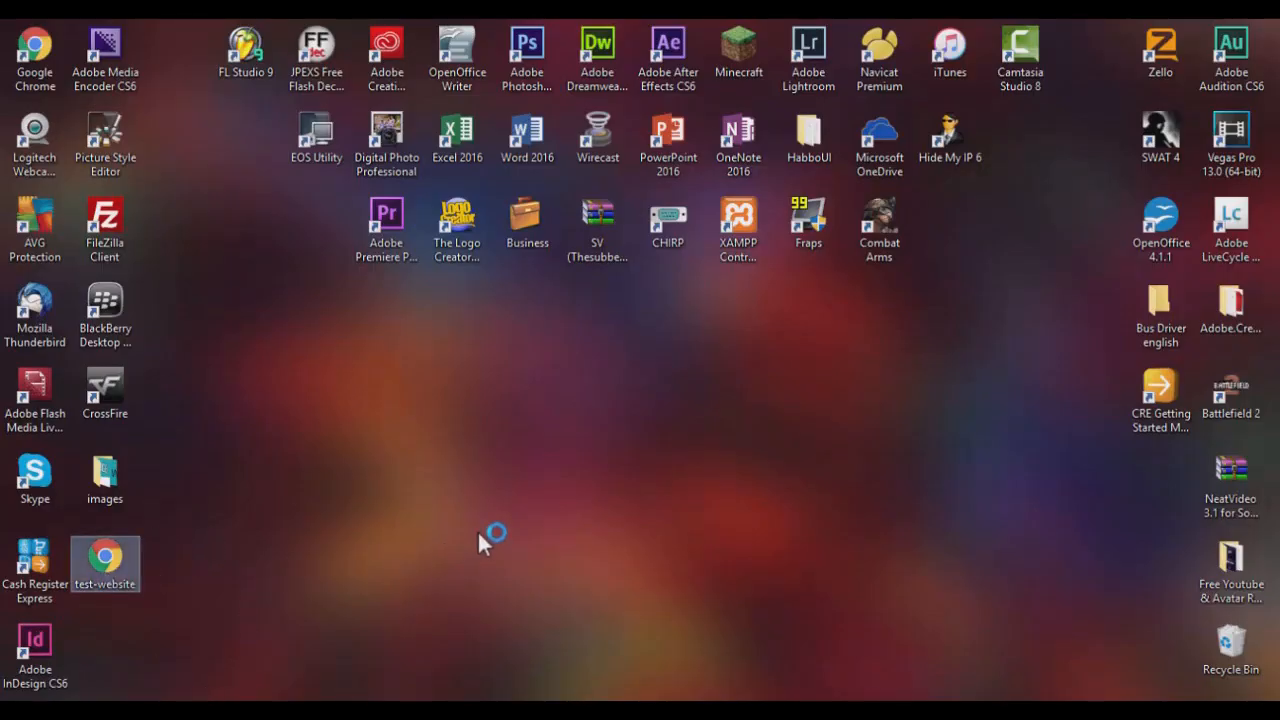
{"action": "double_click", "coordinate": [104, 555]}
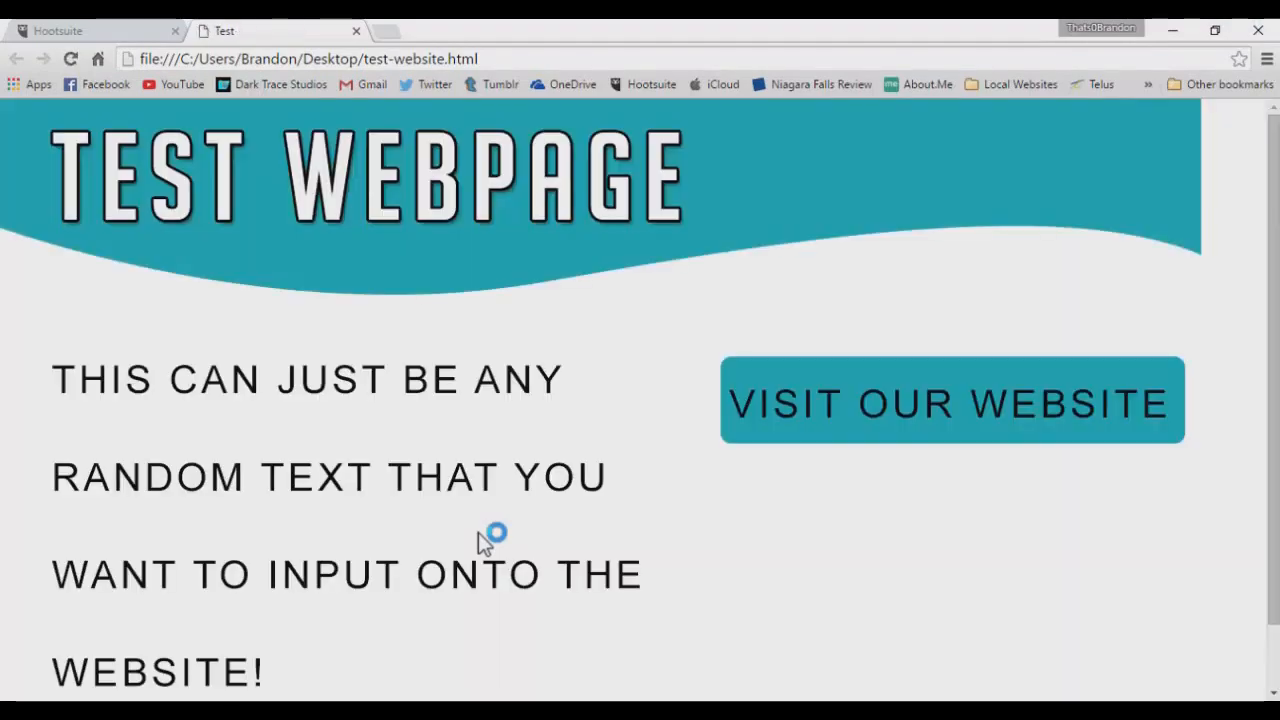
Step: Scroll down the exported page to bring the paragraph and VISIT OUR WEBSITE button into view
{"action": "scroll", "scroll_direction": "down", "scroll_amount": 3}
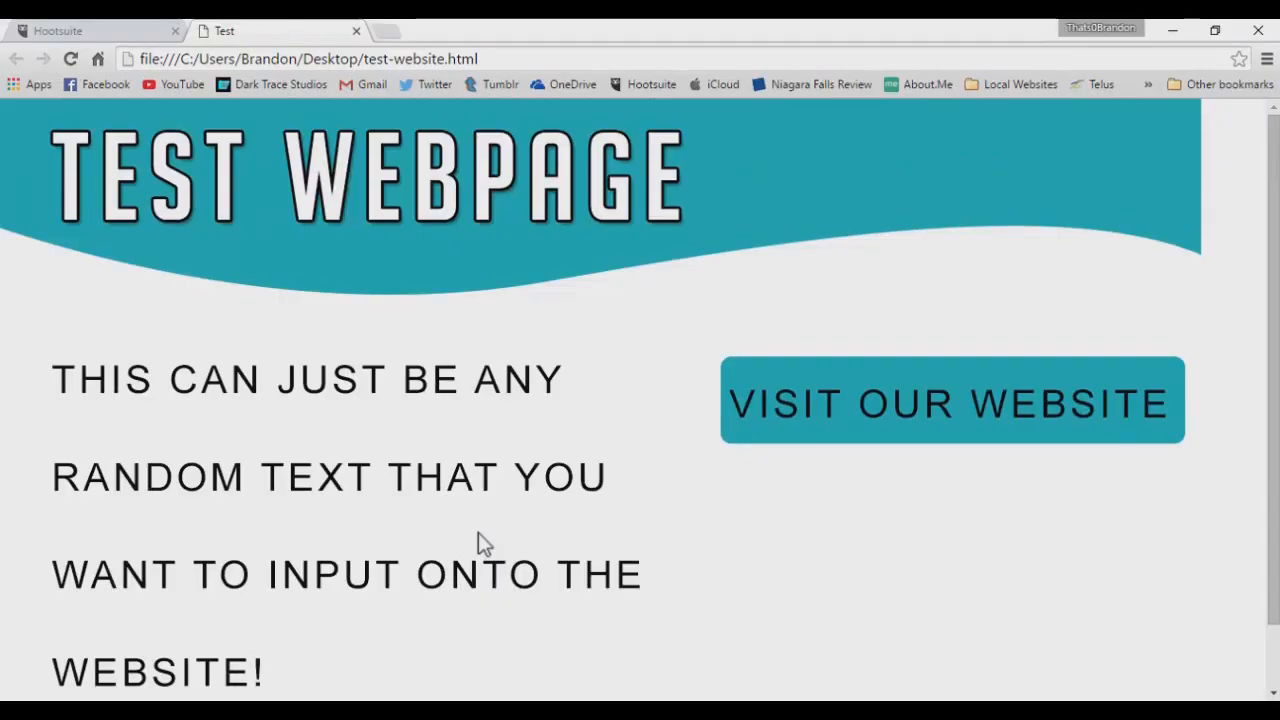
{"action": "mouse_move", "coordinate": [428, 415]}
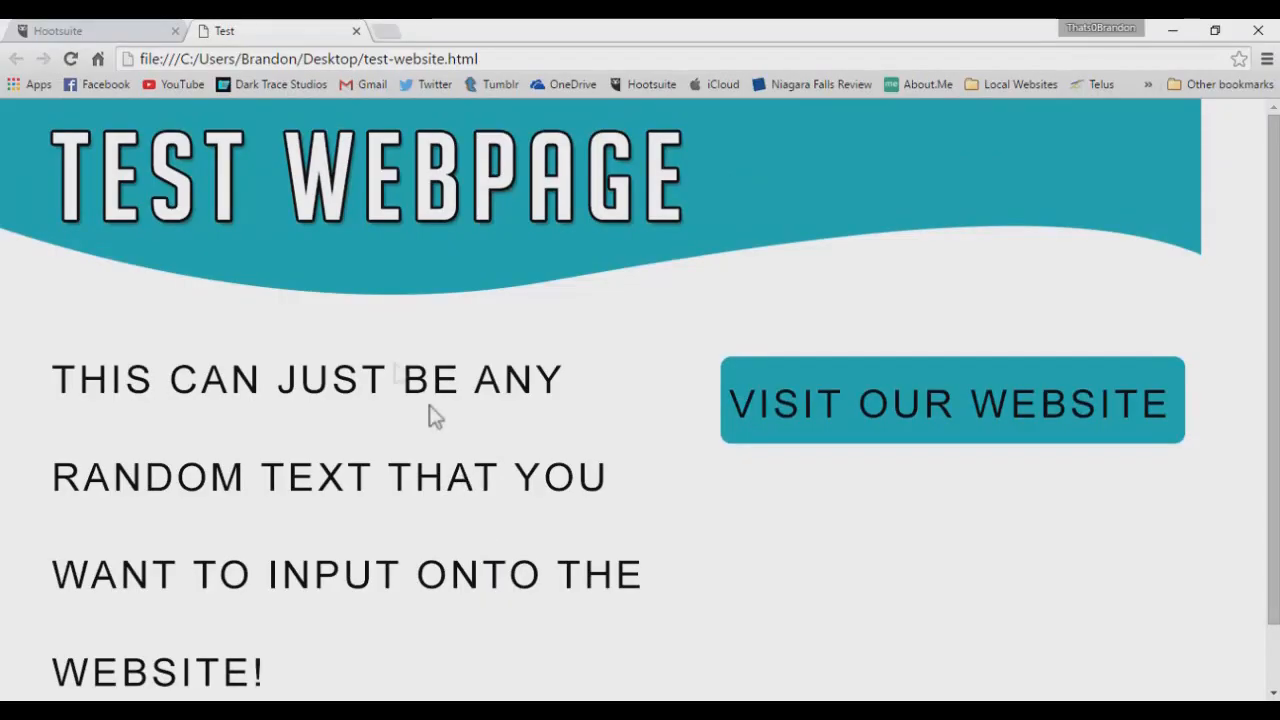
{"action": "mouse_move", "coordinate": [313, 260]}
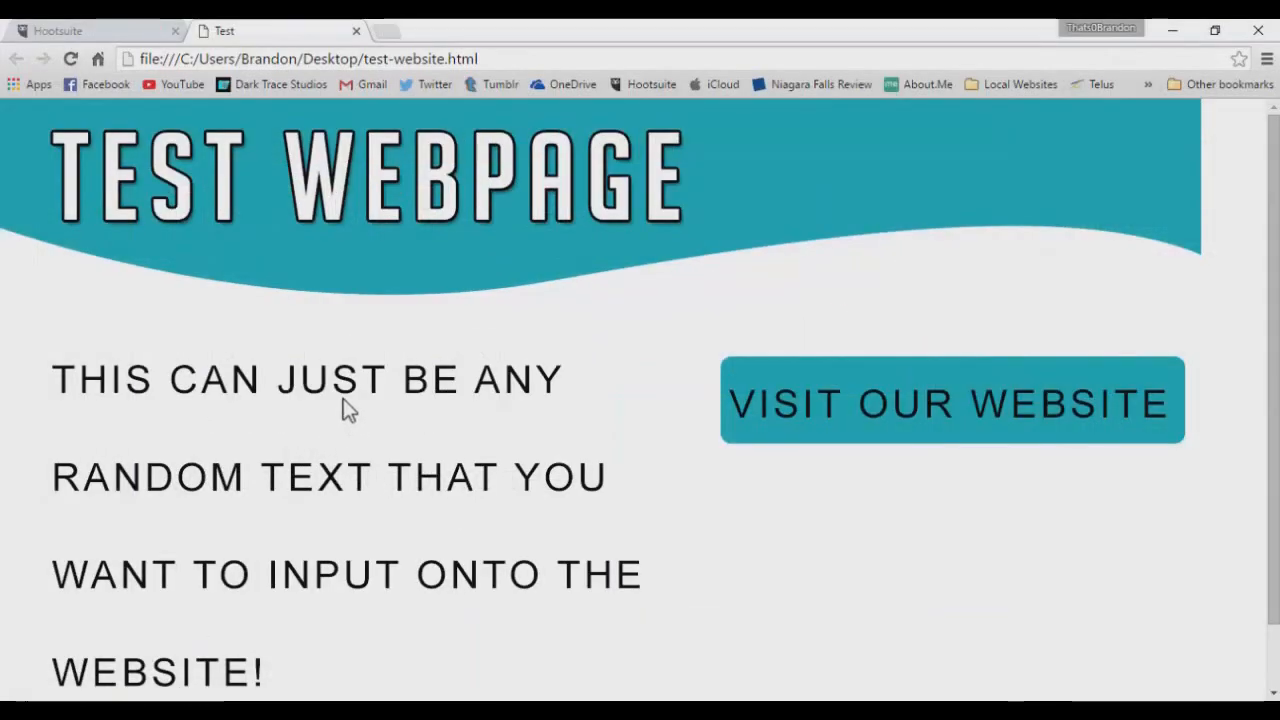
{"action": "mouse_move", "coordinate": [485, 405]}
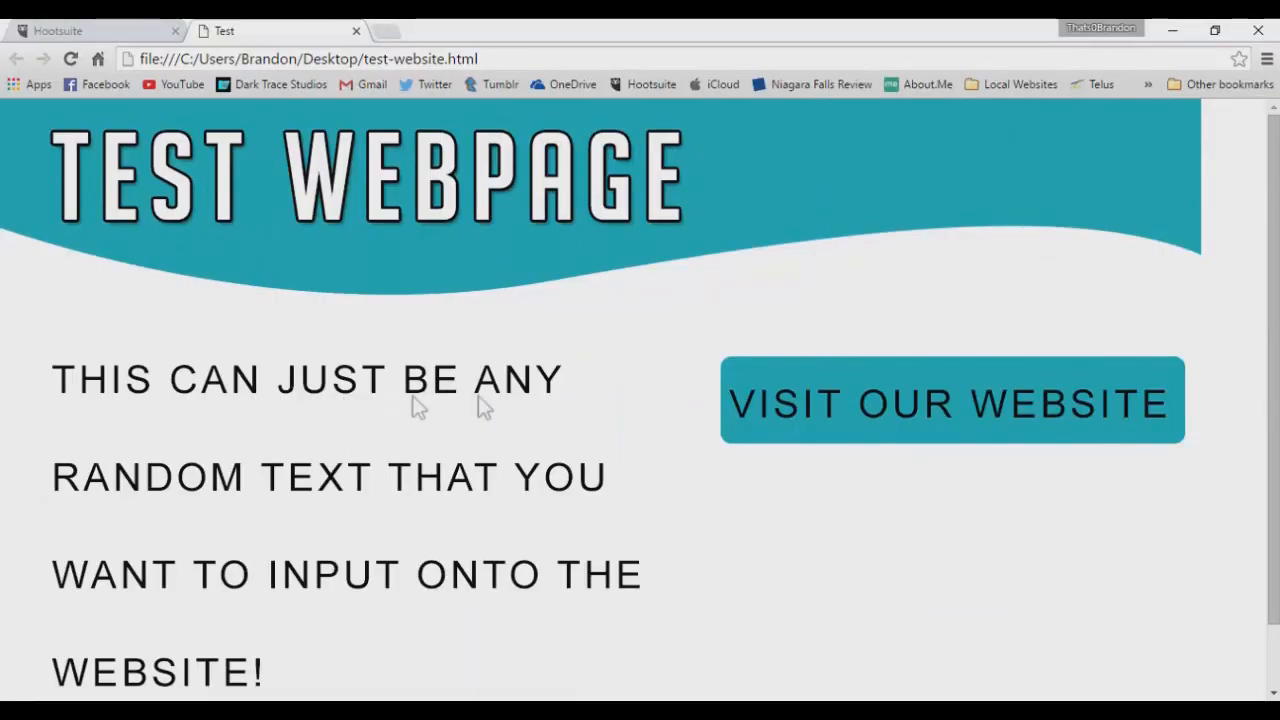
{"action": "mouse_move", "coordinate": [165, 190]}
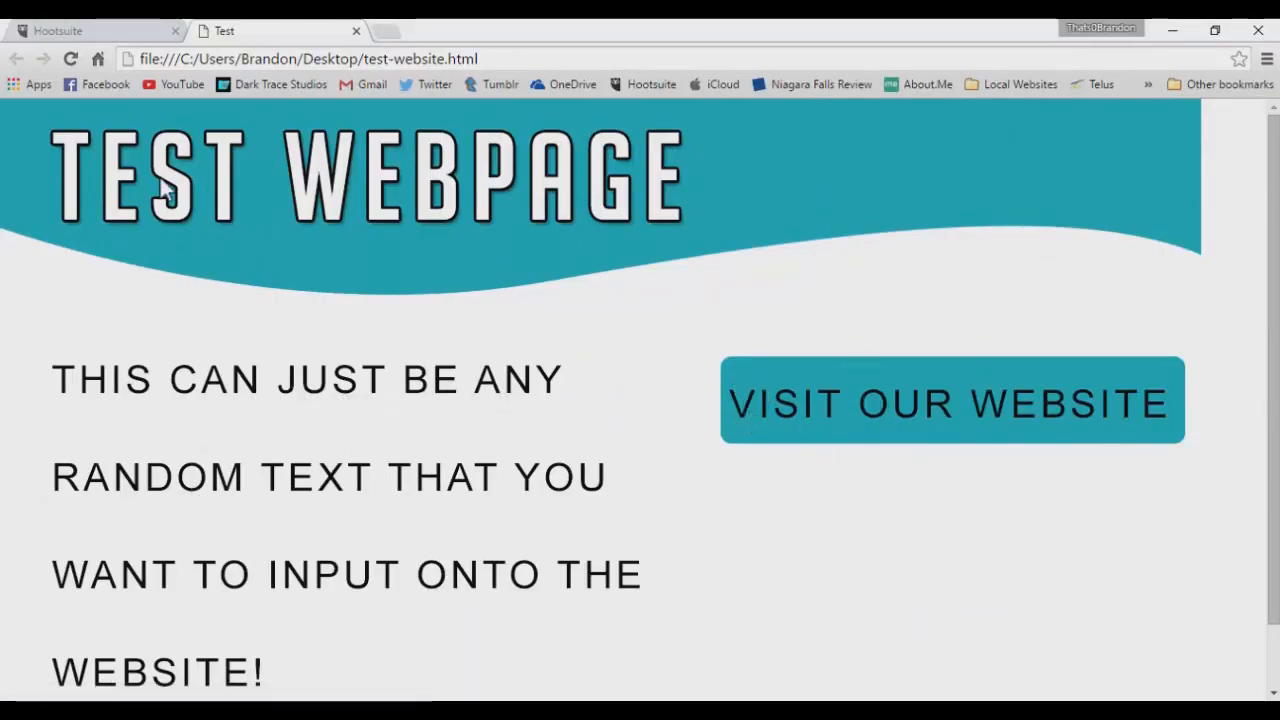
{"action": "scroll", "scroll_direction": "down", "scroll_amount": 3}
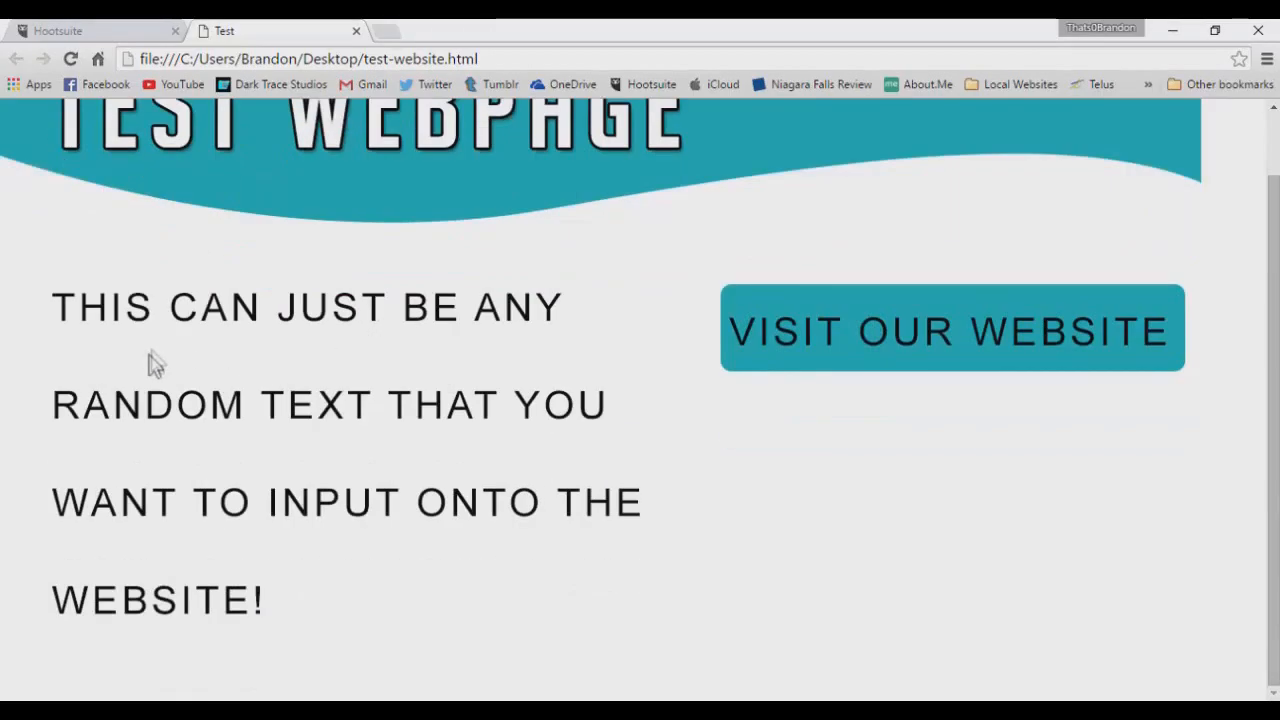
{"action": "mouse_move", "coordinate": [128, 618]}
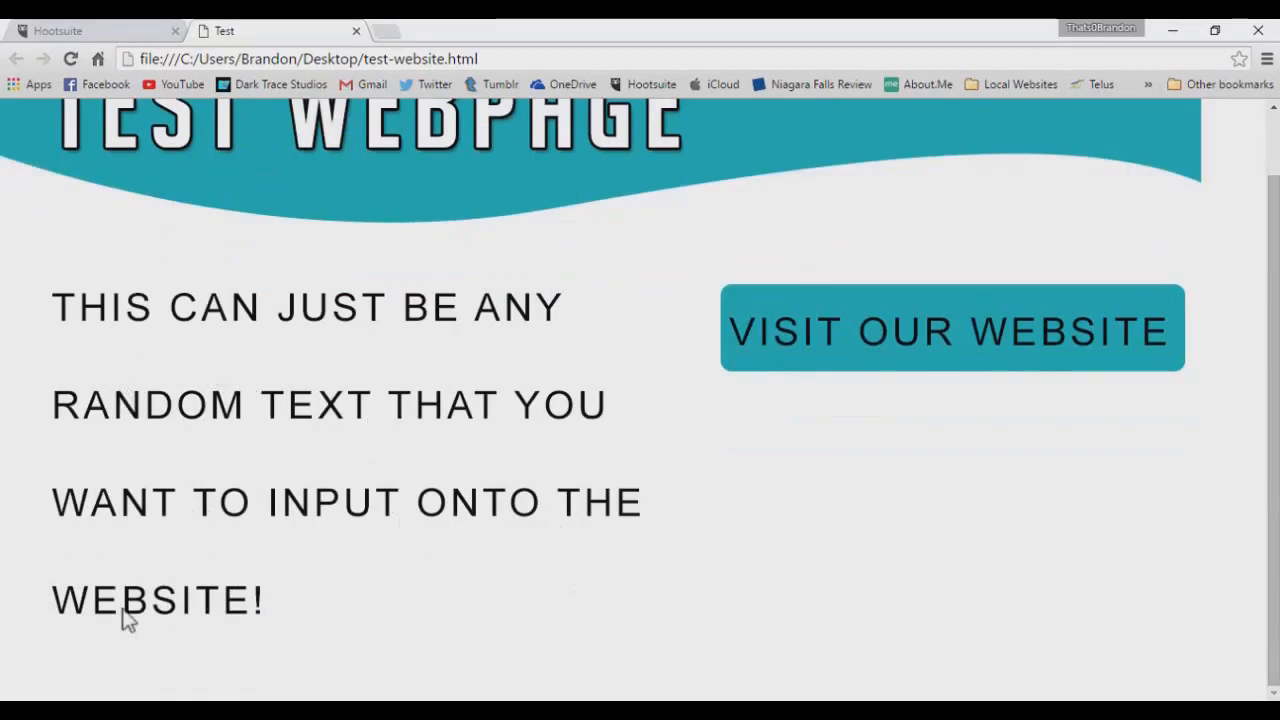
{"action": "mouse_move", "coordinate": [900, 335]}
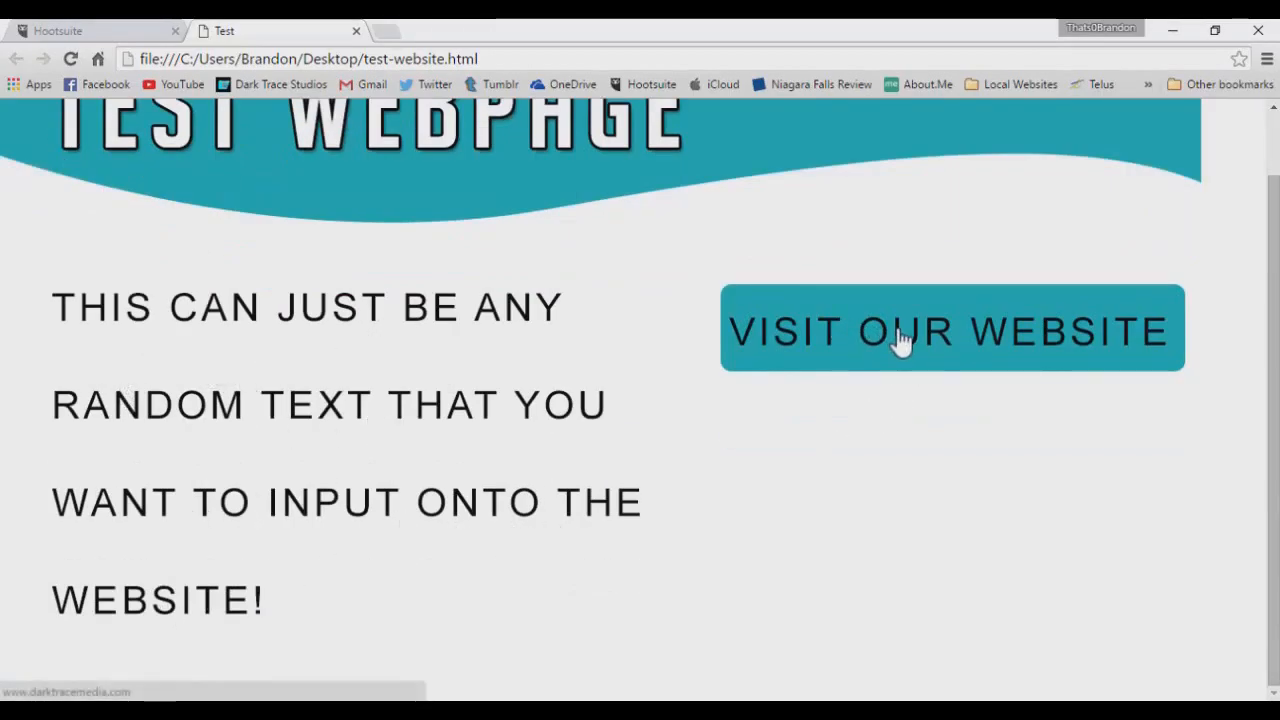
{"action": "left_click", "coordinate": [950, 330]}
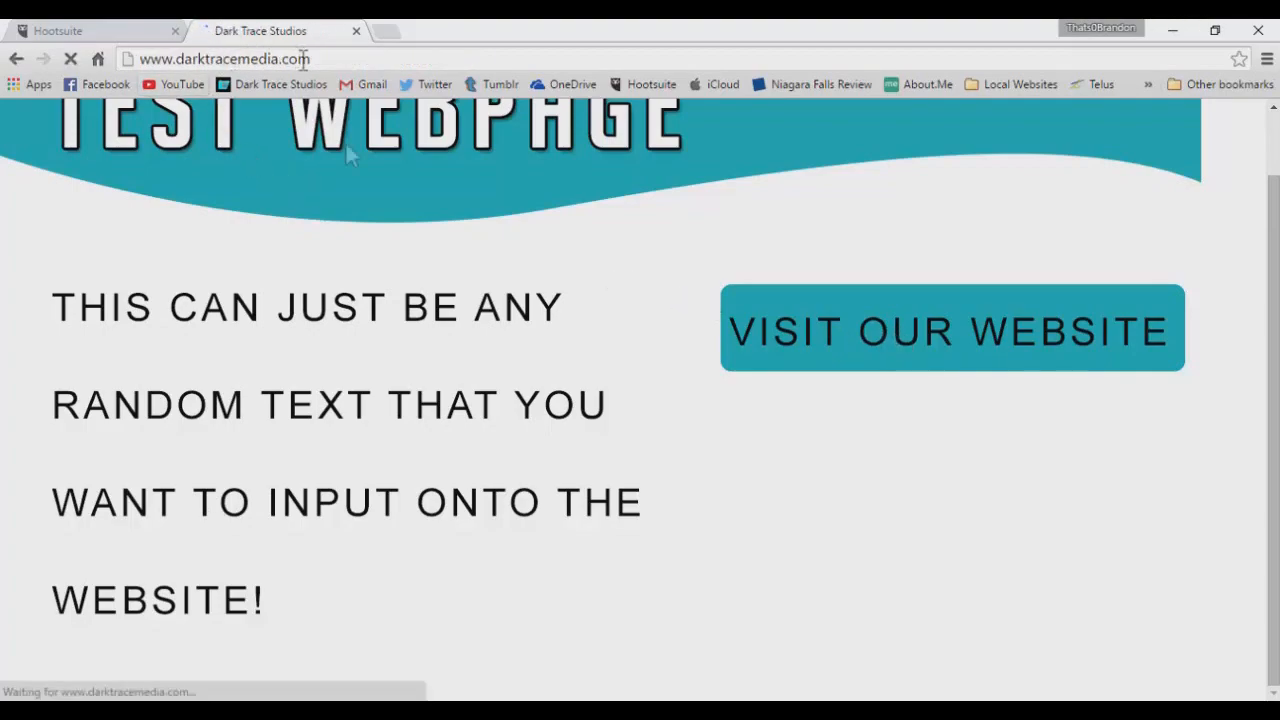
{"action": "left_click", "coordinate": [950, 328]}
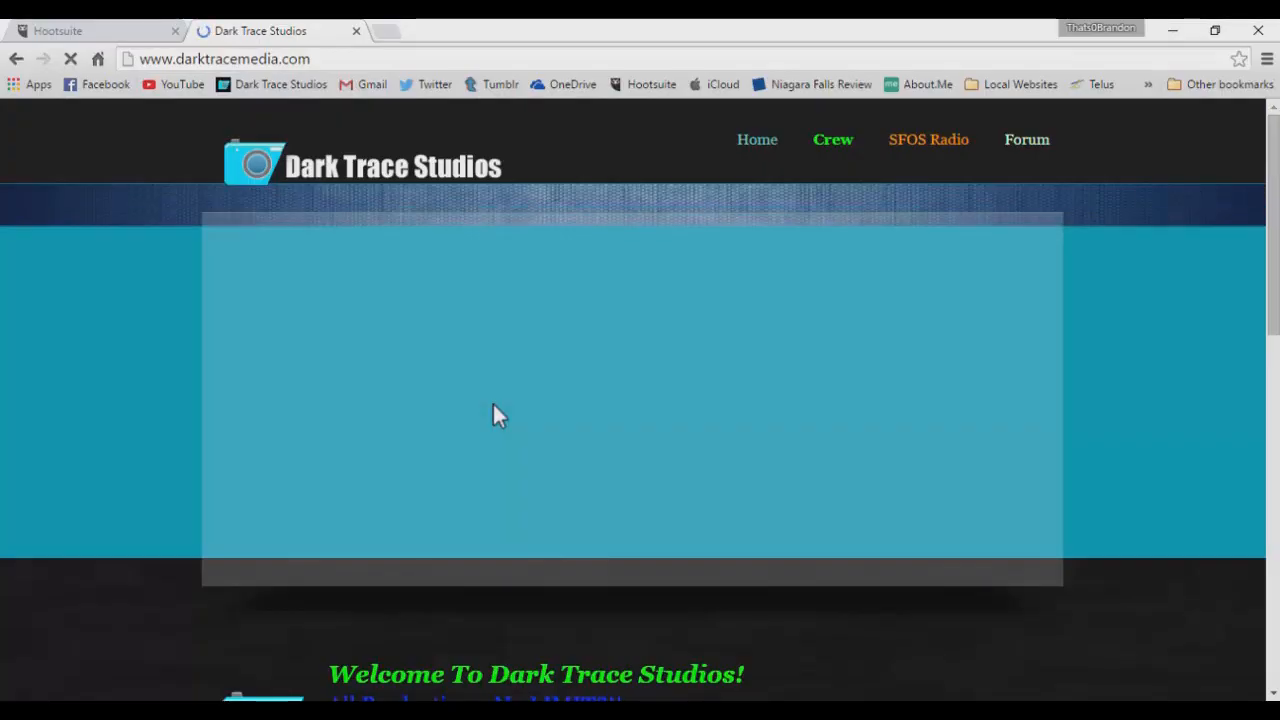